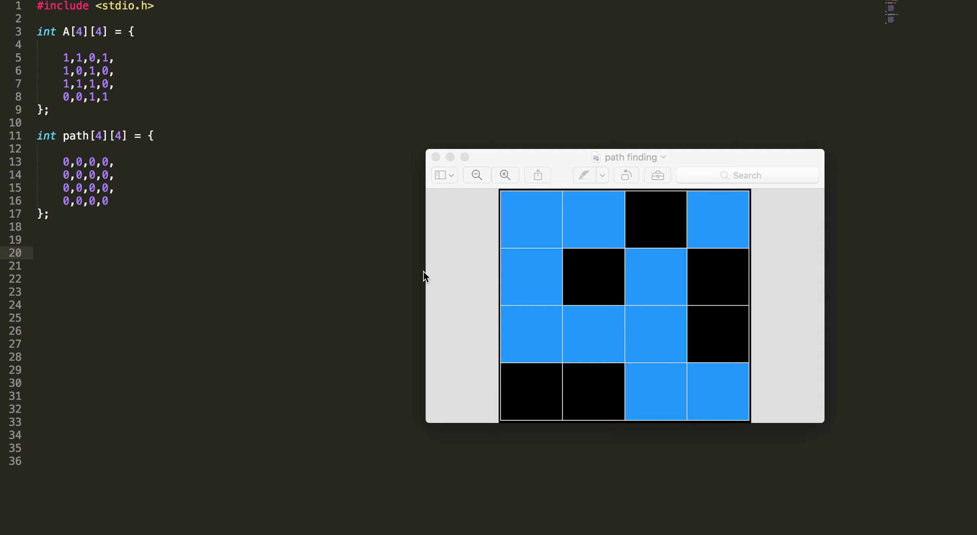
mouse_move(520, 214)
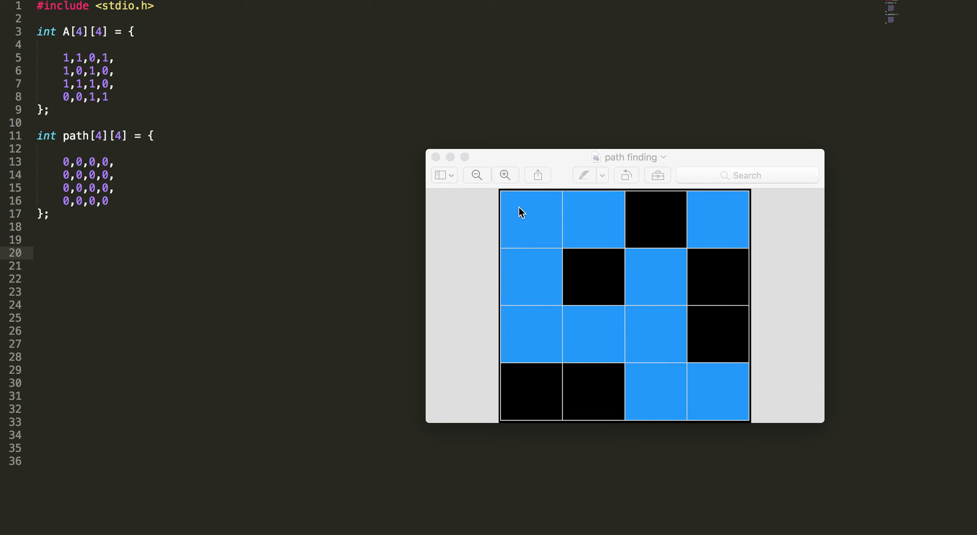
mouse_move(747, 419)
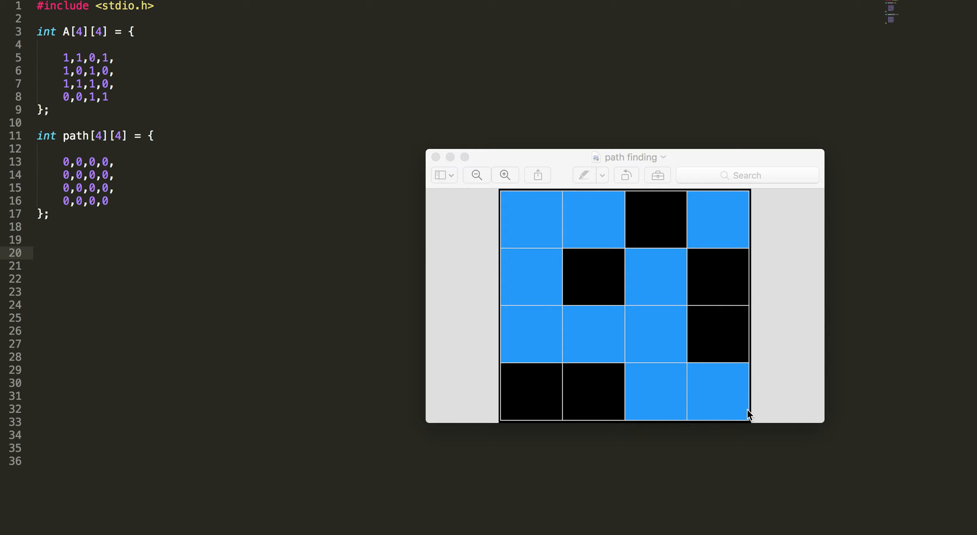
mouse_move(536, 228)
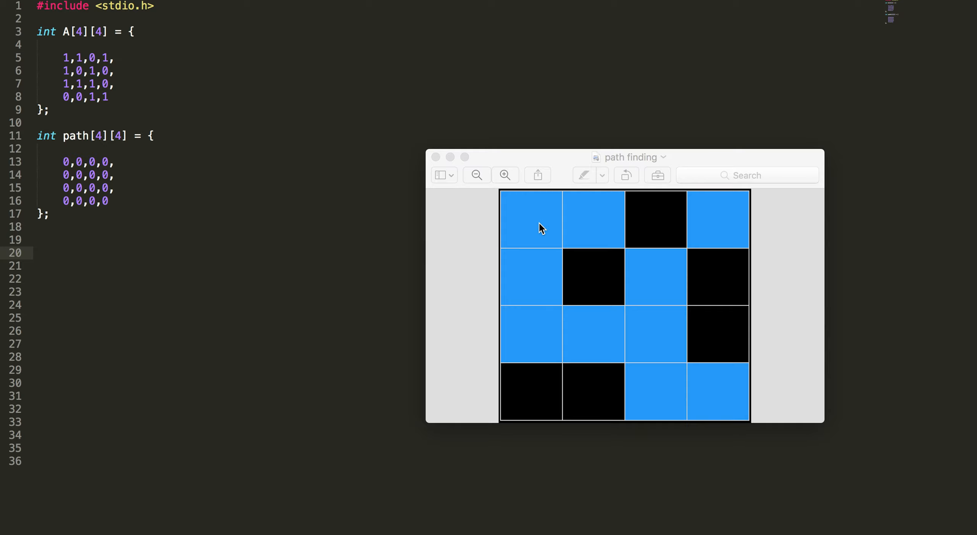
mouse_move(730, 239)
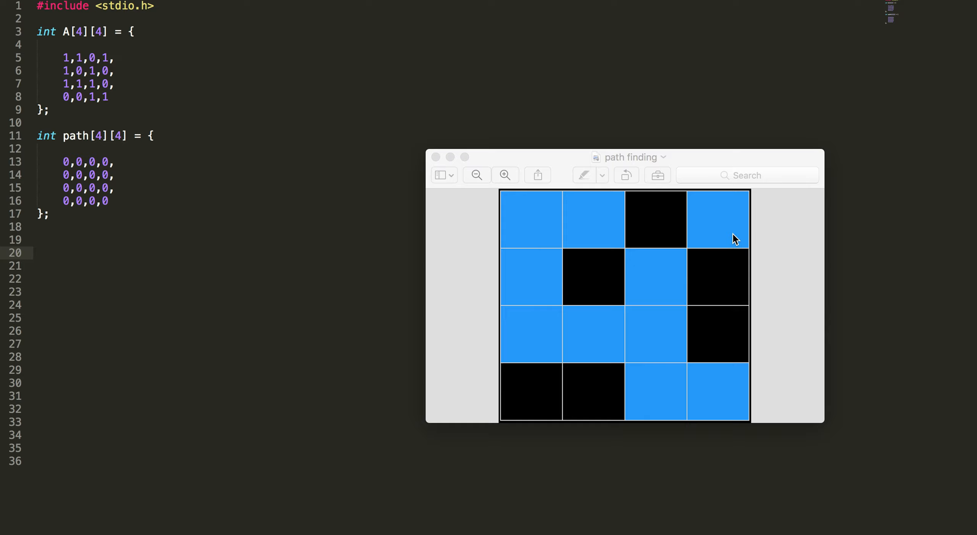
mouse_move(111, 67)
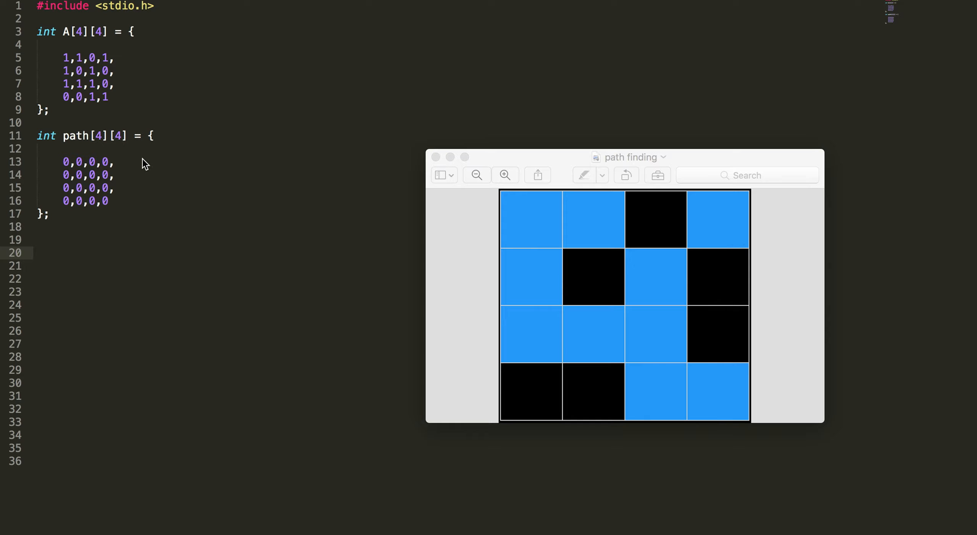
mouse_move(587, 220)
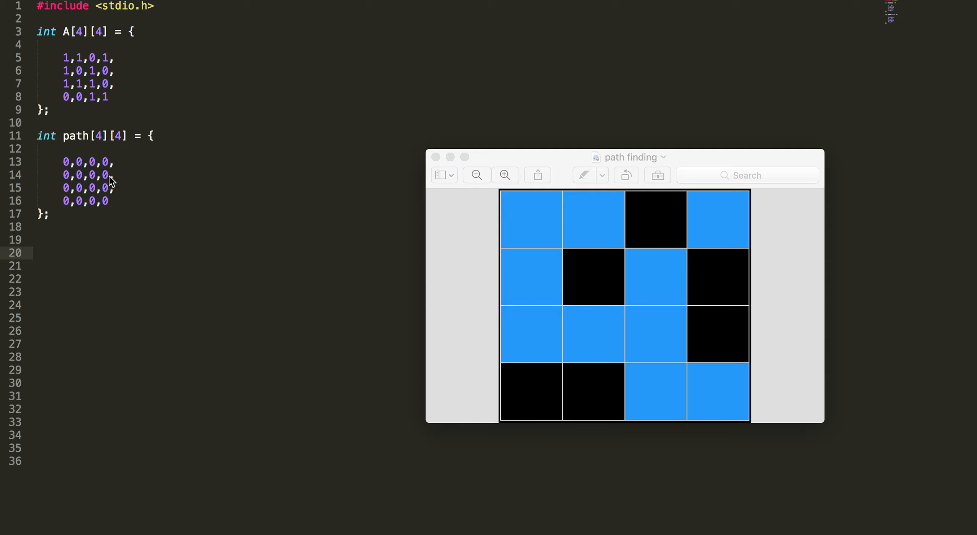
mouse_move(95, 161)
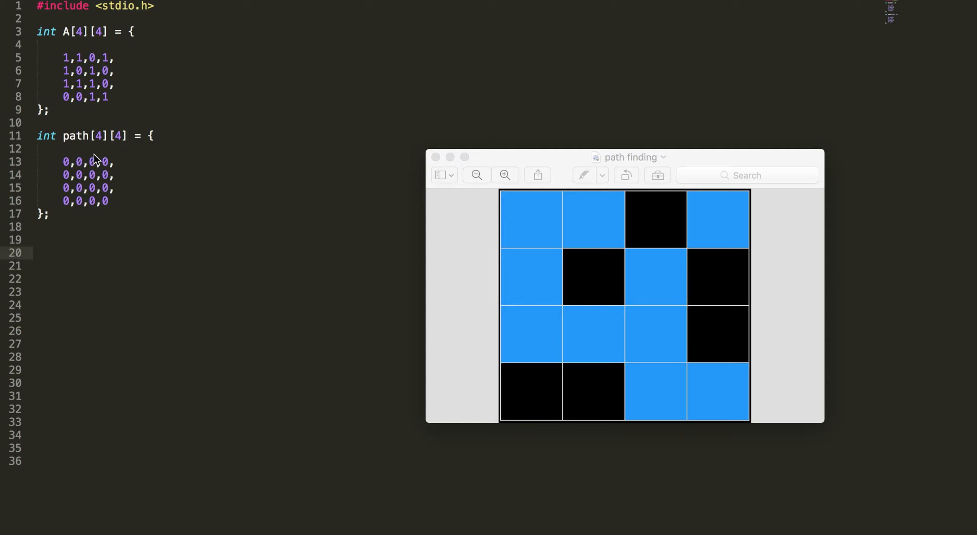
mouse_move(96, 163)
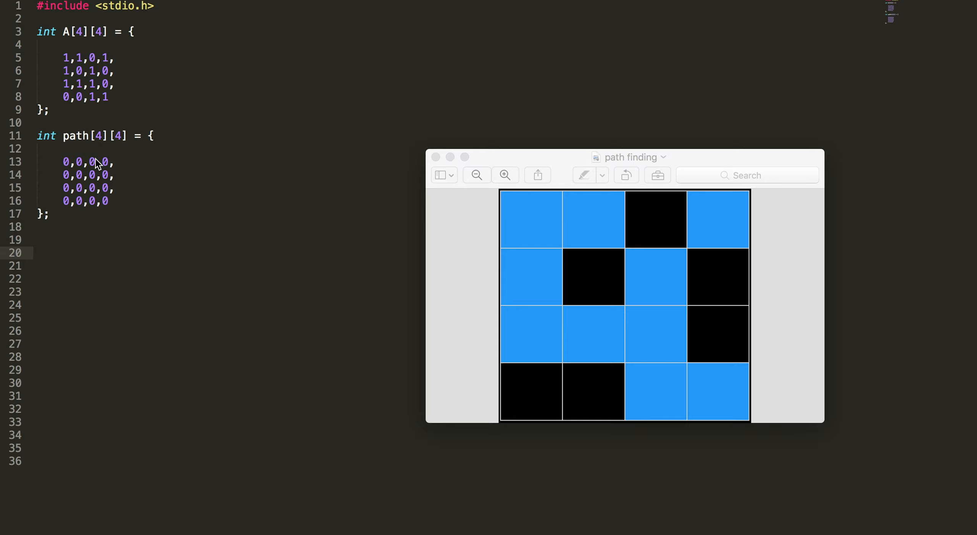
mouse_move(110, 190)
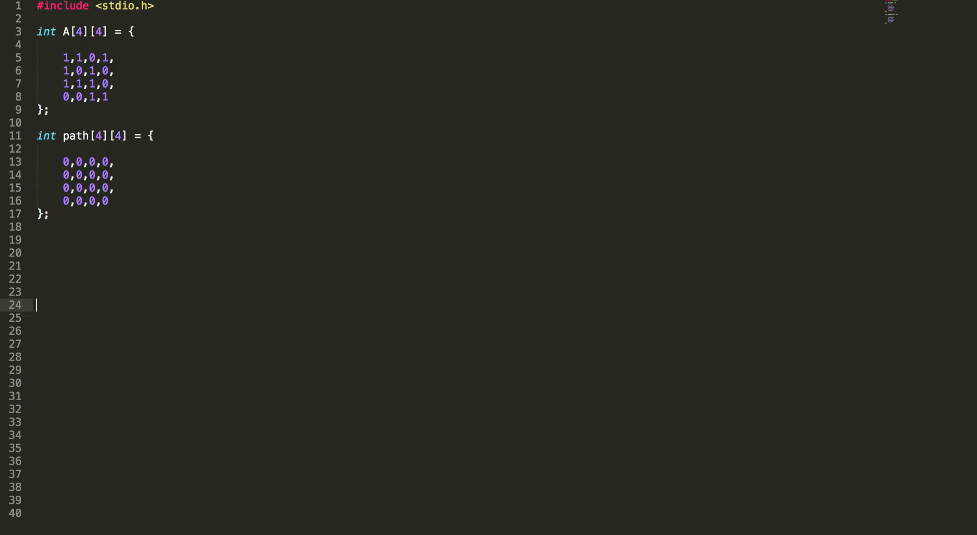
Below the arrays, add an empty int findPath(int i, int j, int n) function with a blank body line
key(Enter)
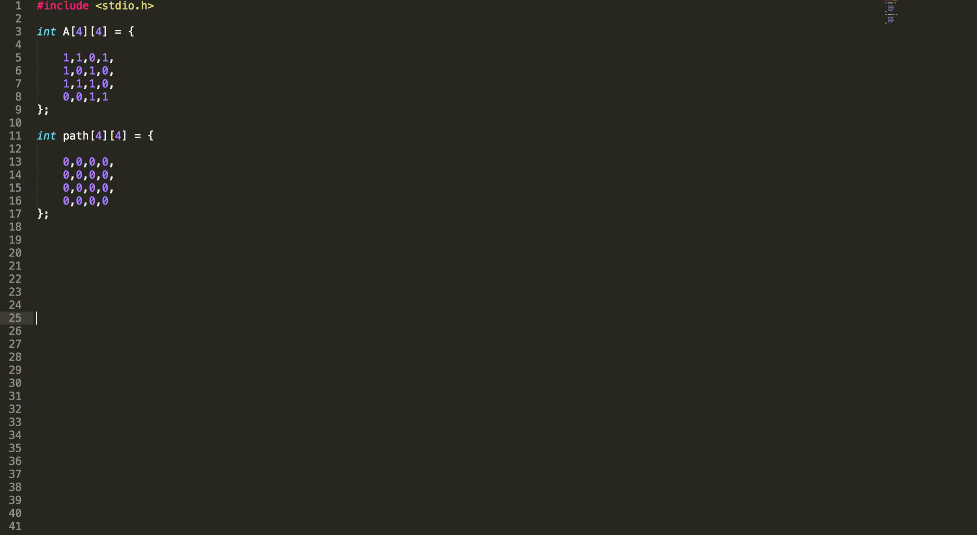
scroll(down, 3)
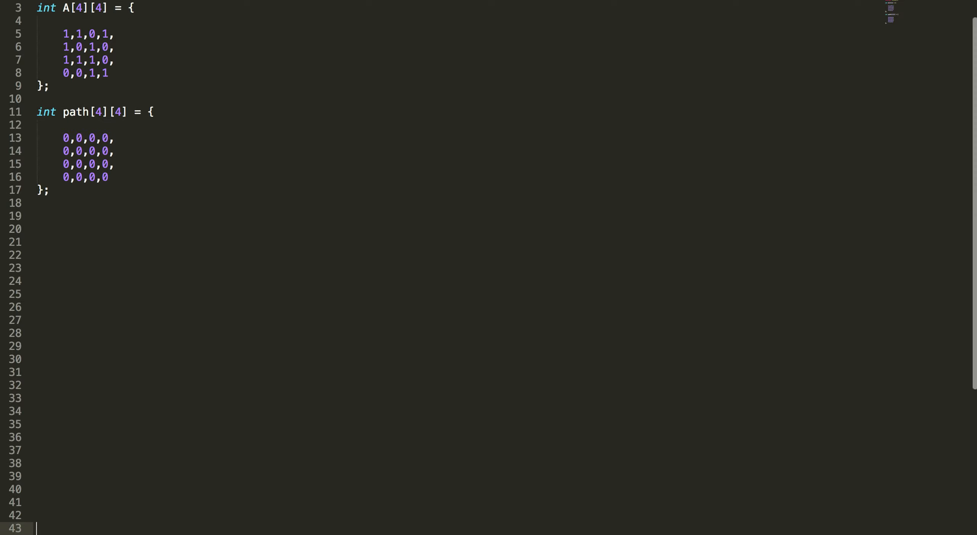
scroll(down, 3)
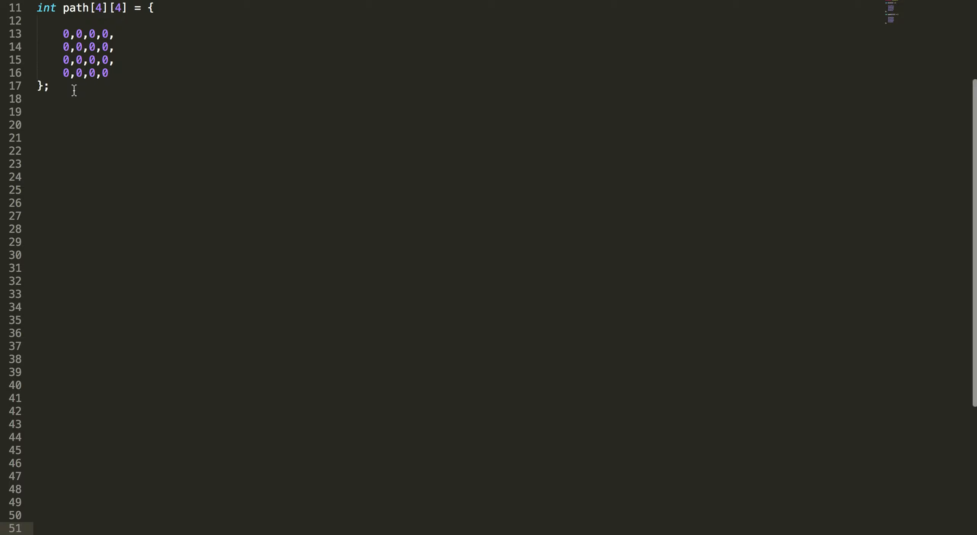
text(int find)
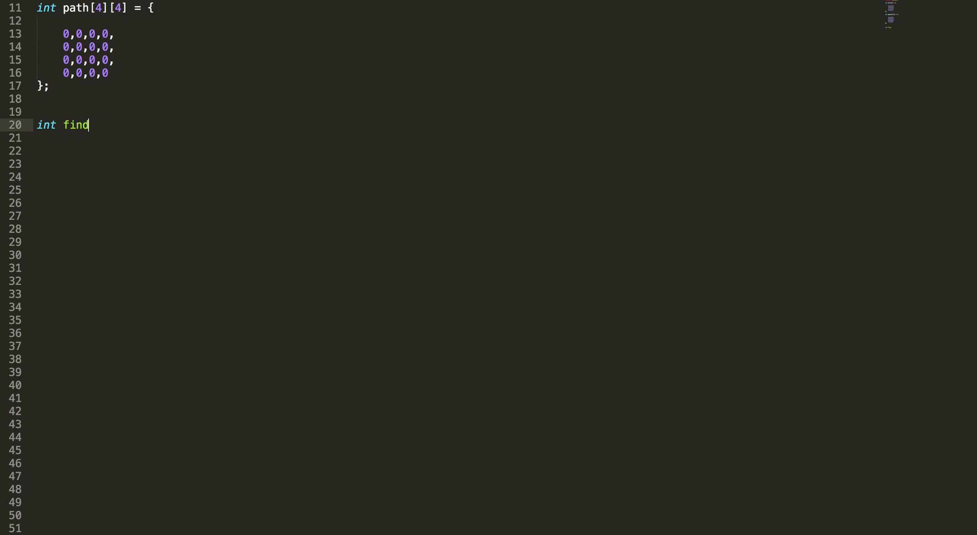
text(Pa)
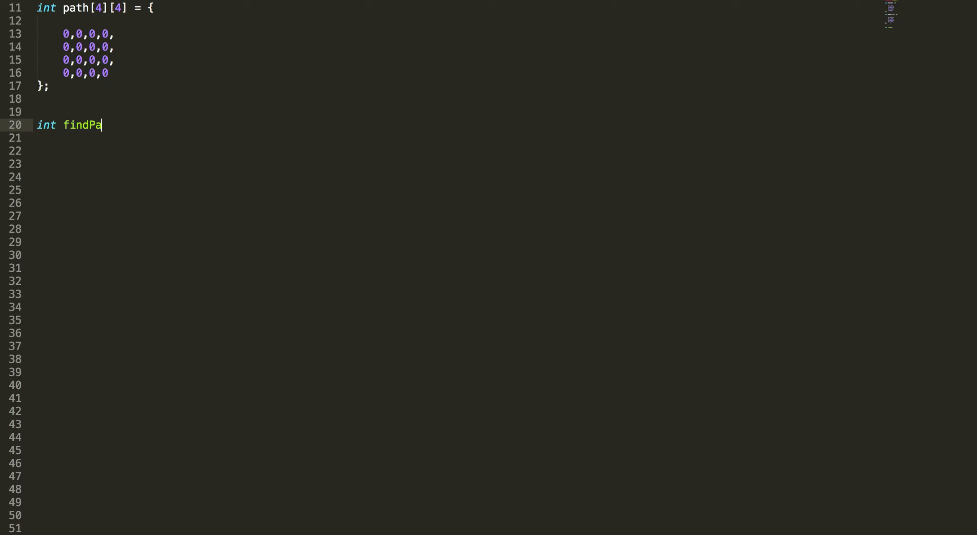
text(th(int i, int j, int n) {)
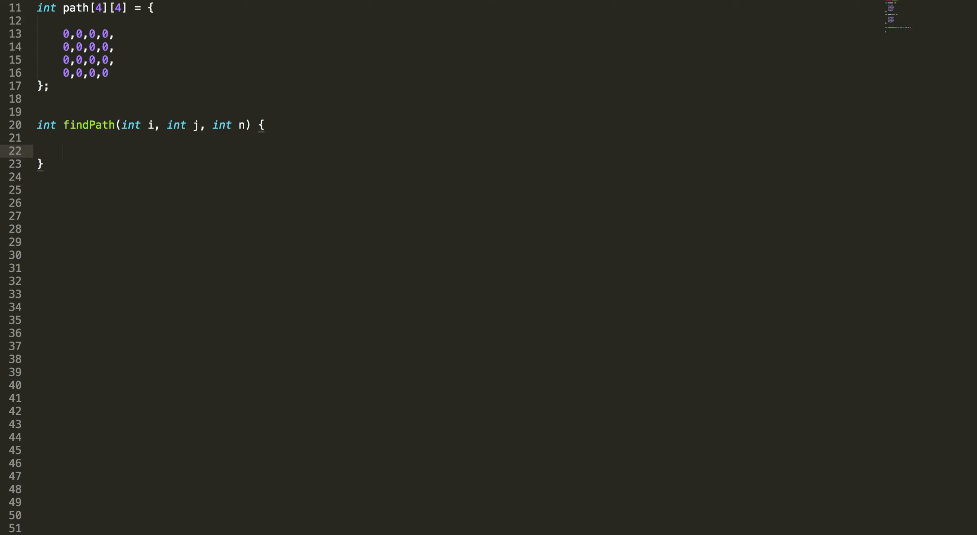
key(Enter)
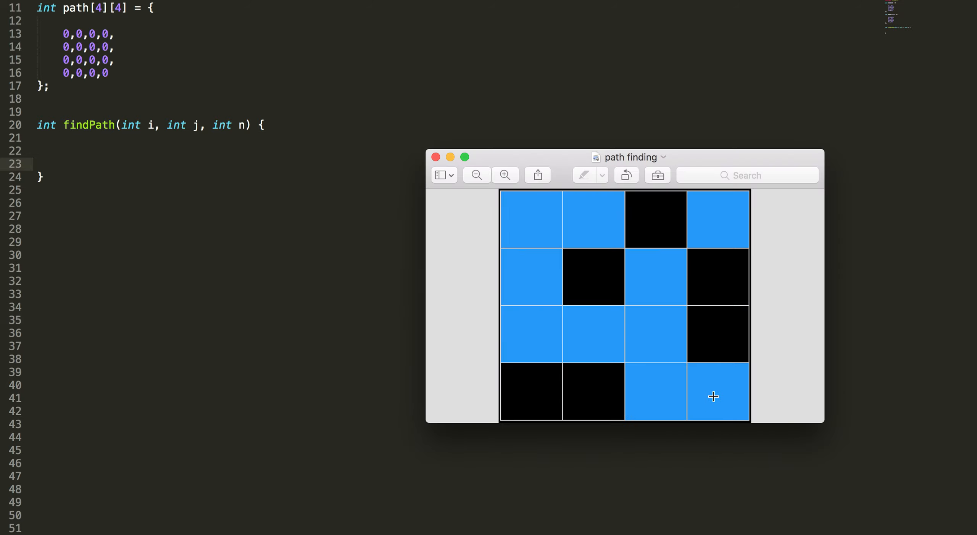
Open findPath with 'if (i == n-1 && j == n-1) {' to check the bottom-right cell
text(if ()
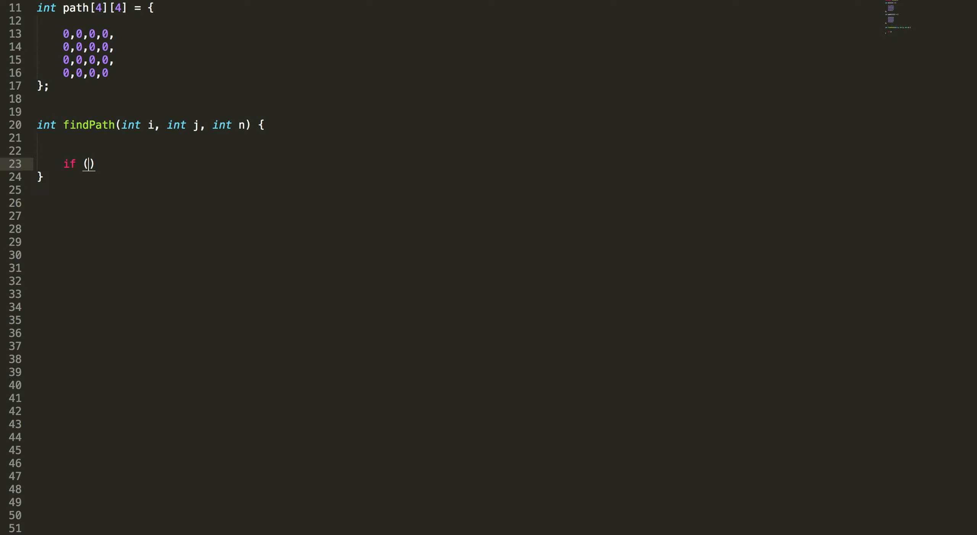
text(i == n-1)
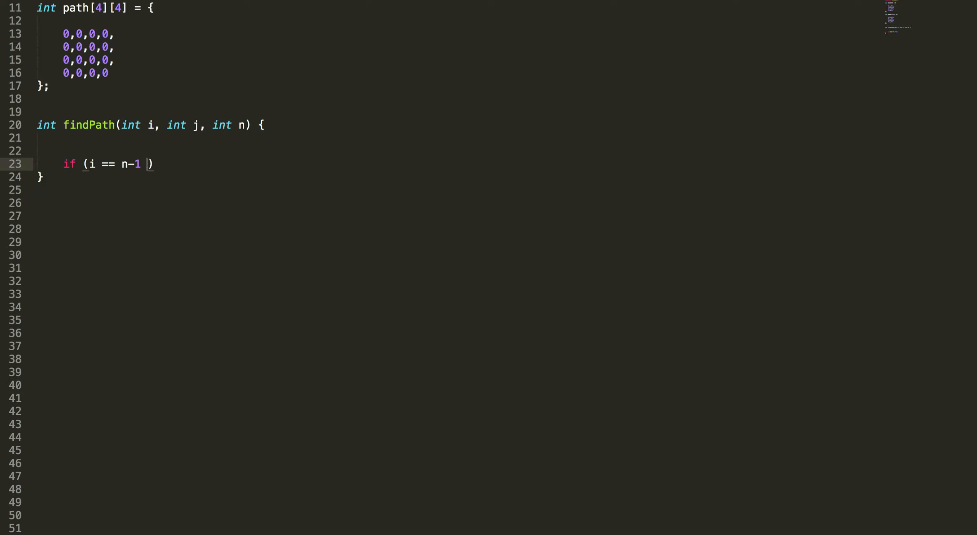
text(&& j)
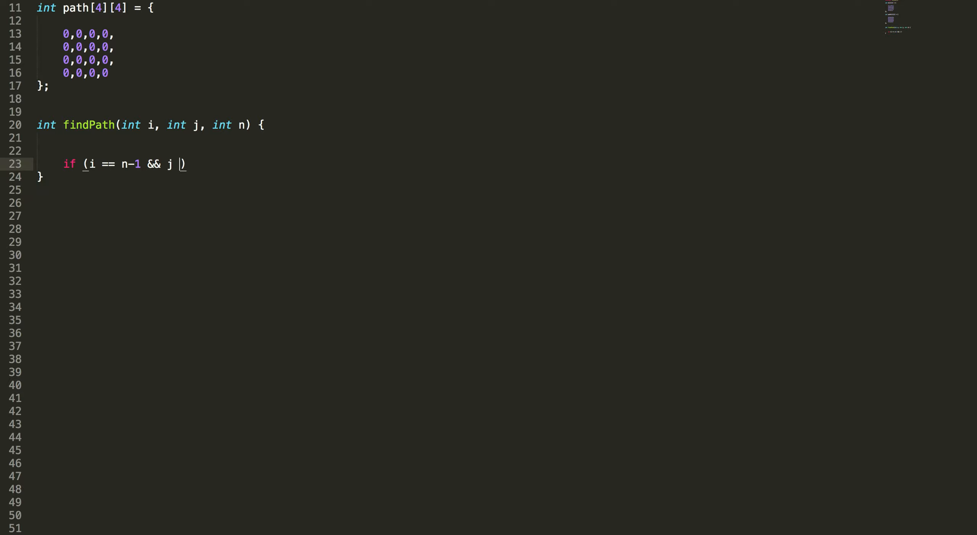
text(== n)
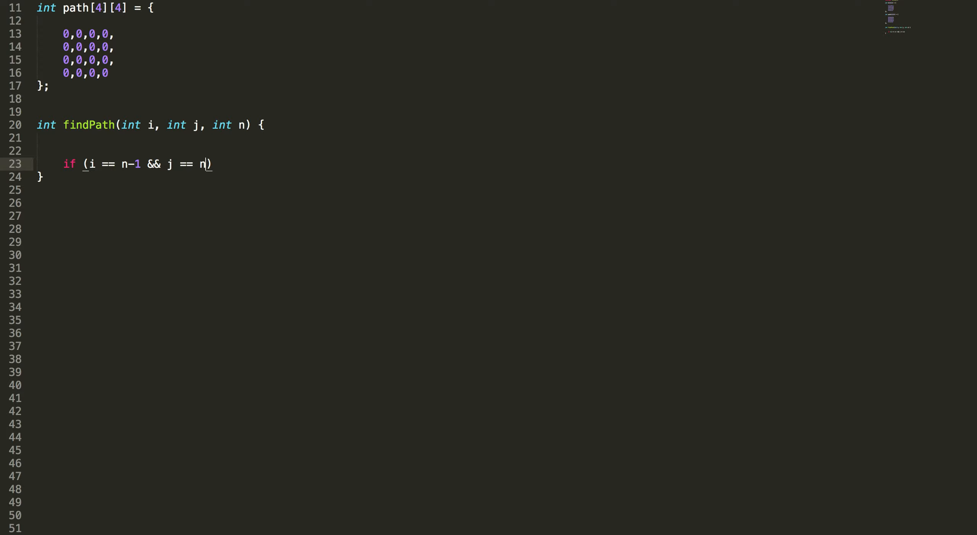
text(-1)
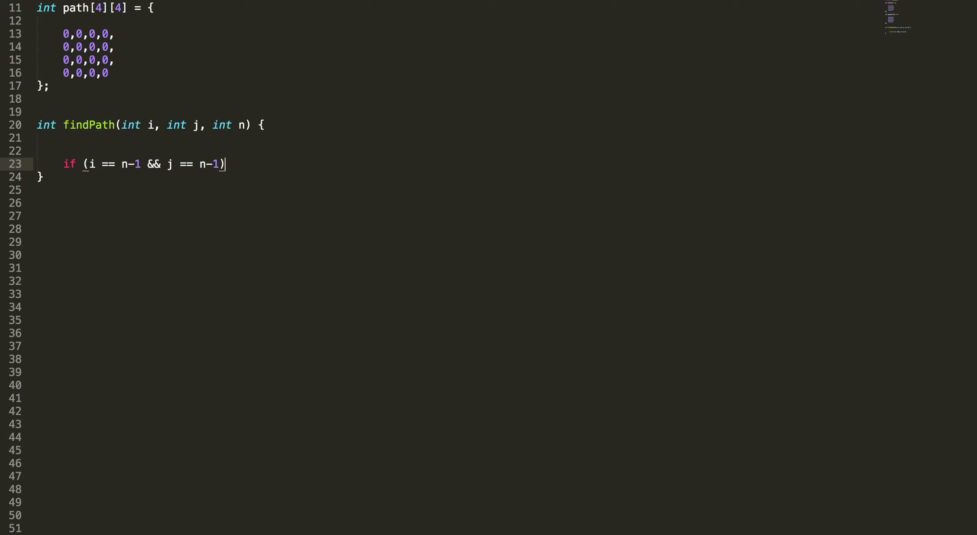
text({)
click(229, 190)
text(return 1;)
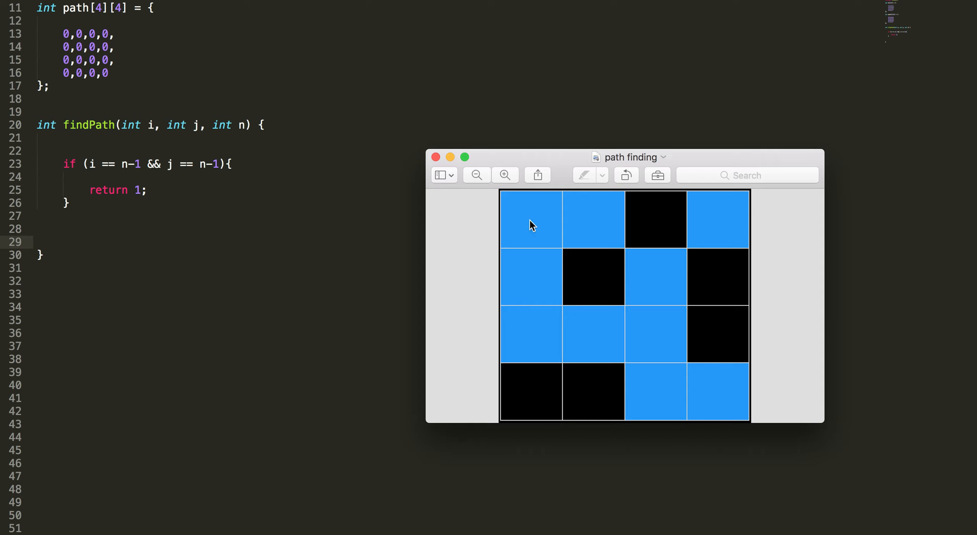
mouse_move(523, 169)
text(if)
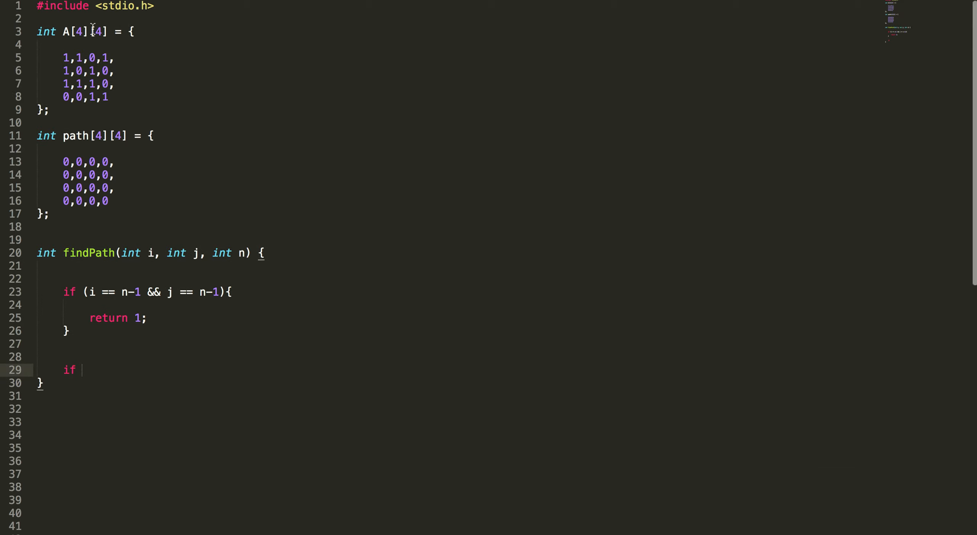
mouse_move(61, 58)
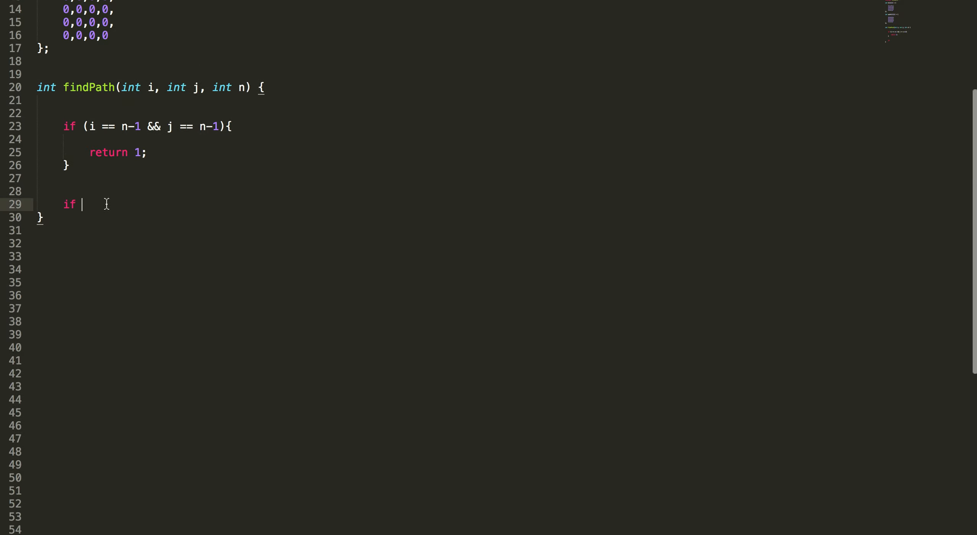
Write 'if (A[i][j] == 1) {' as the second block in findPath
text((A[]))
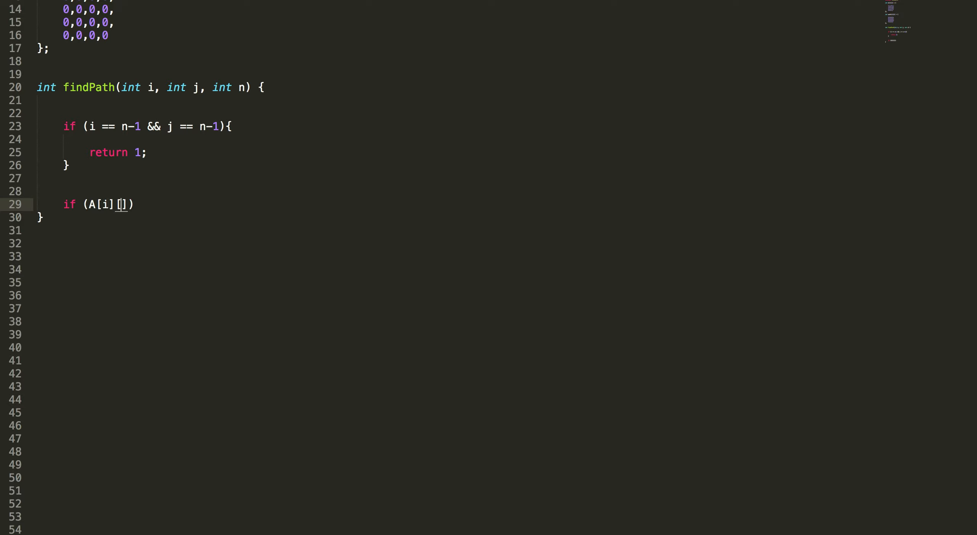
text(j] == 1)
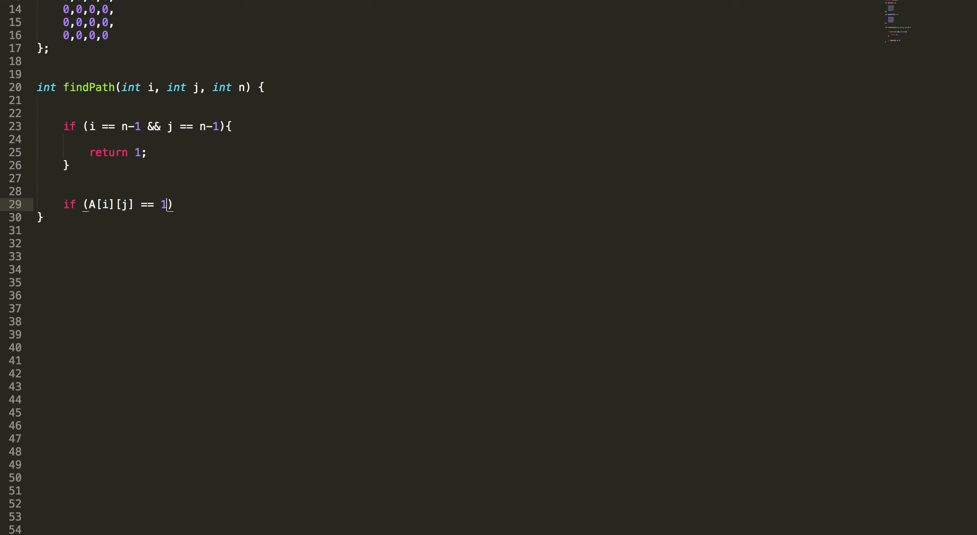
text({)
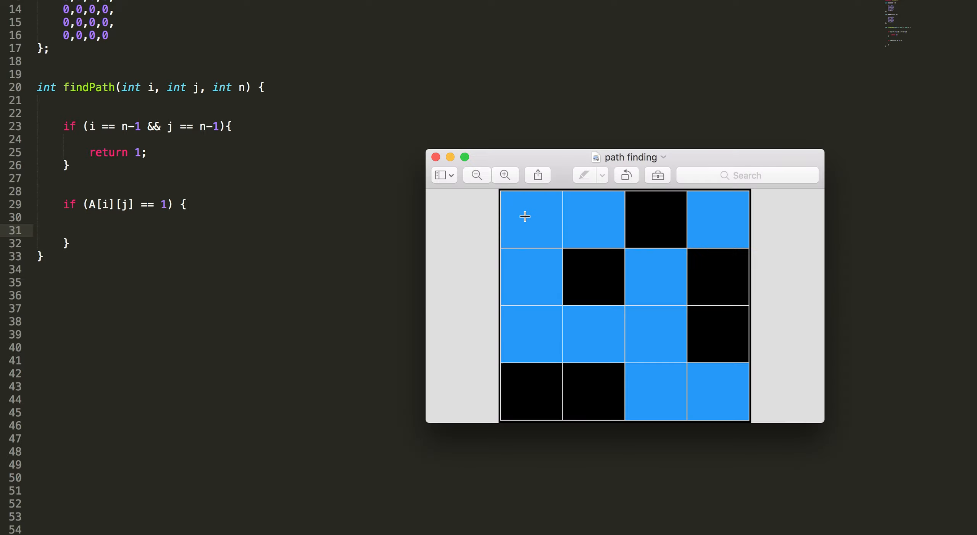
mouse_move(537, 229)
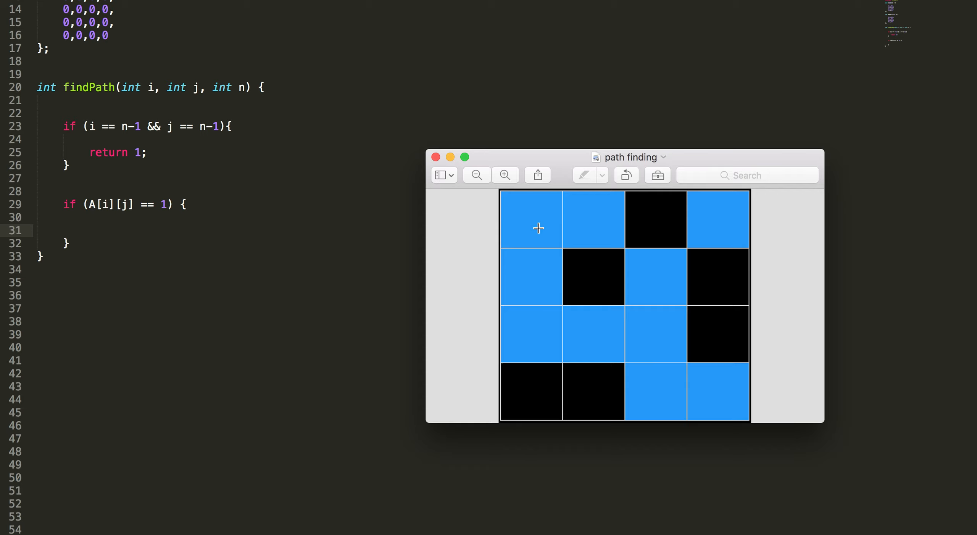
mouse_move(533, 218)
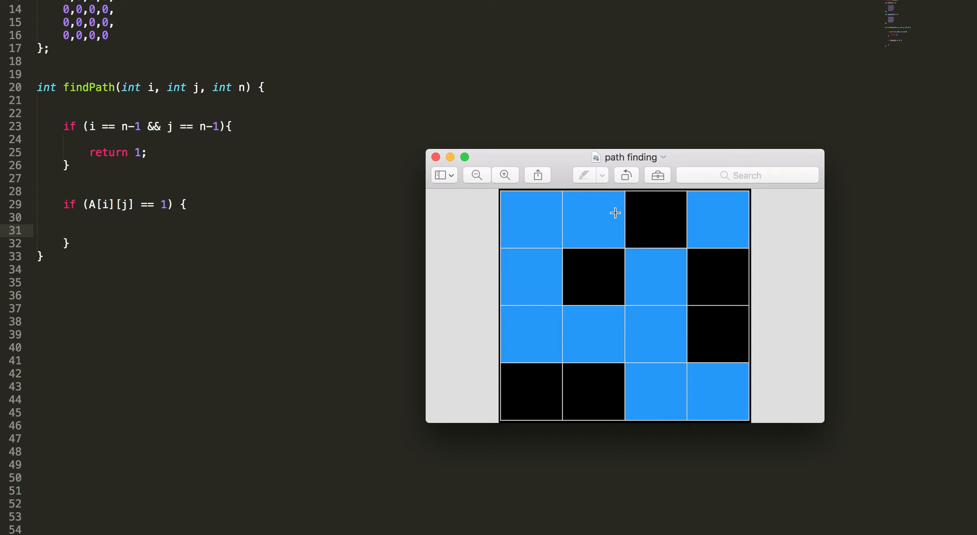
mouse_move(543, 217)
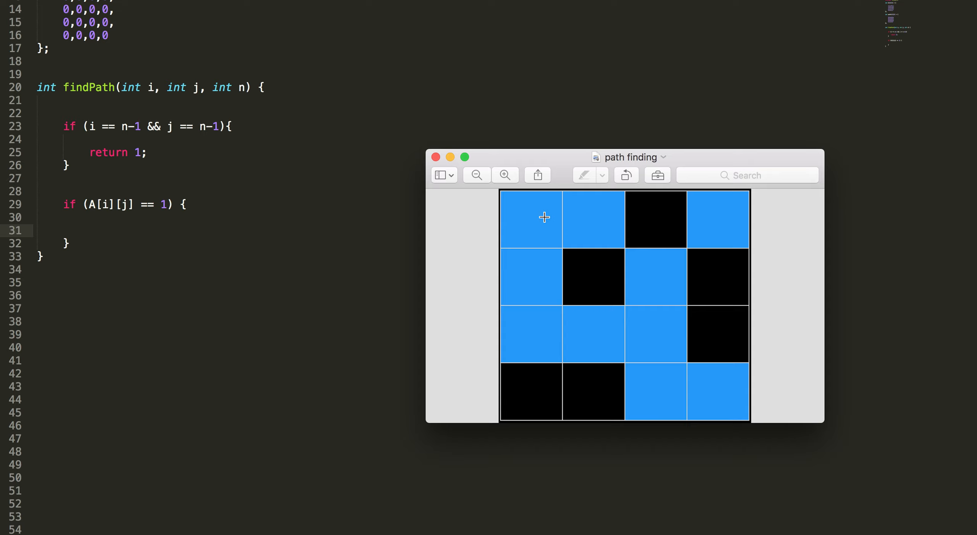
mouse_move(535, 272)
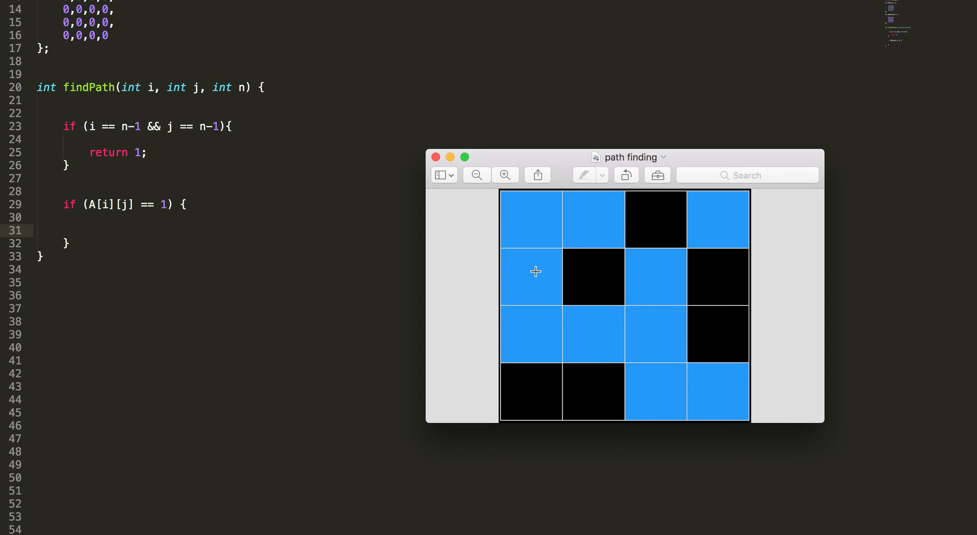
mouse_move(529, 218)
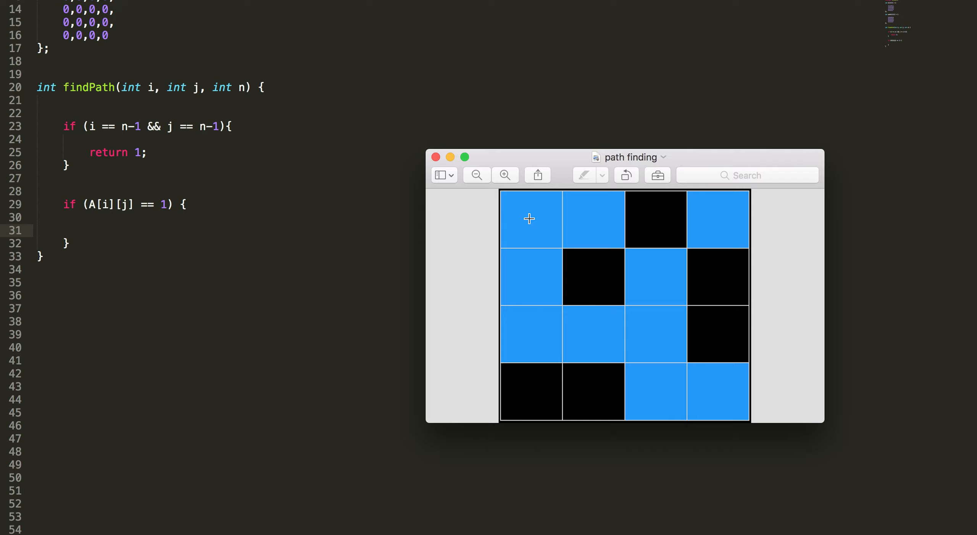
mouse_move(627, 205)
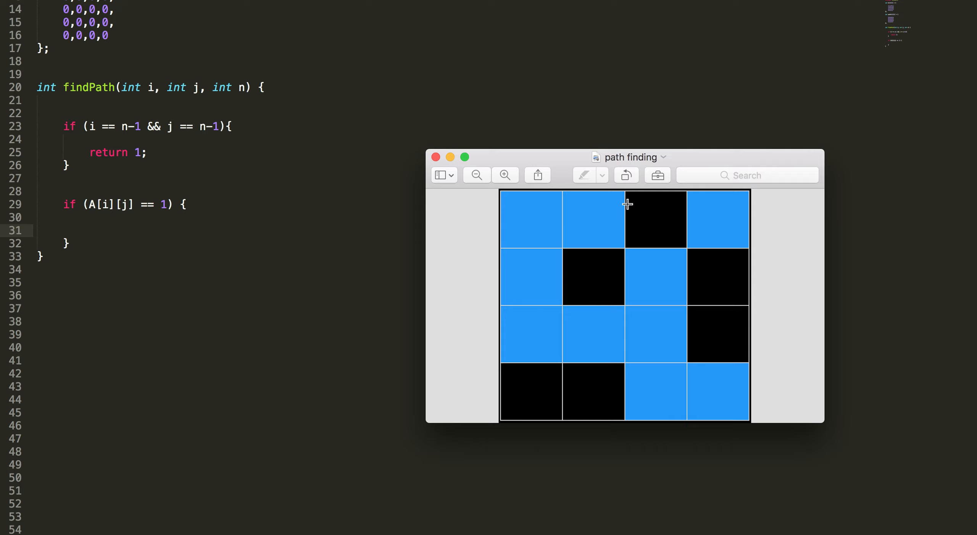
mouse_move(489, 220)
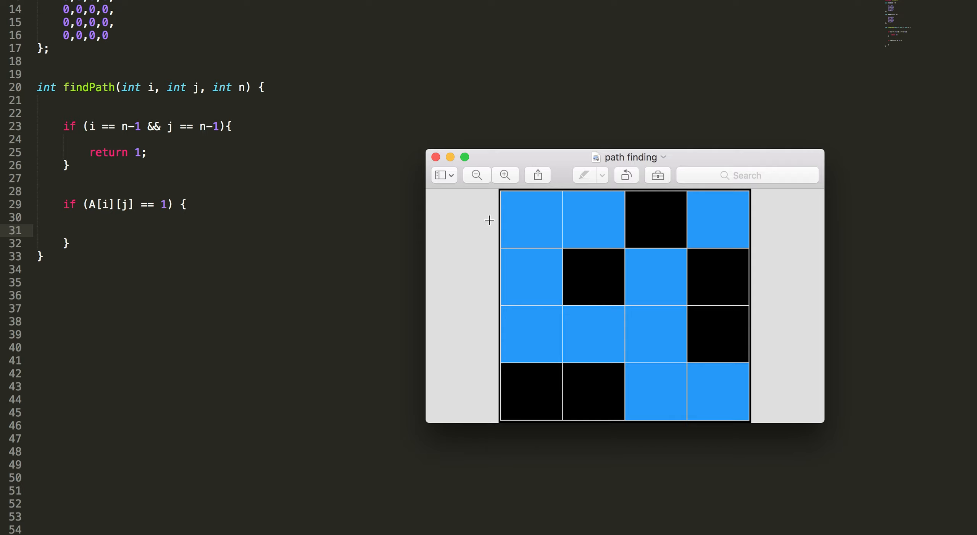
mouse_move(600, 221)
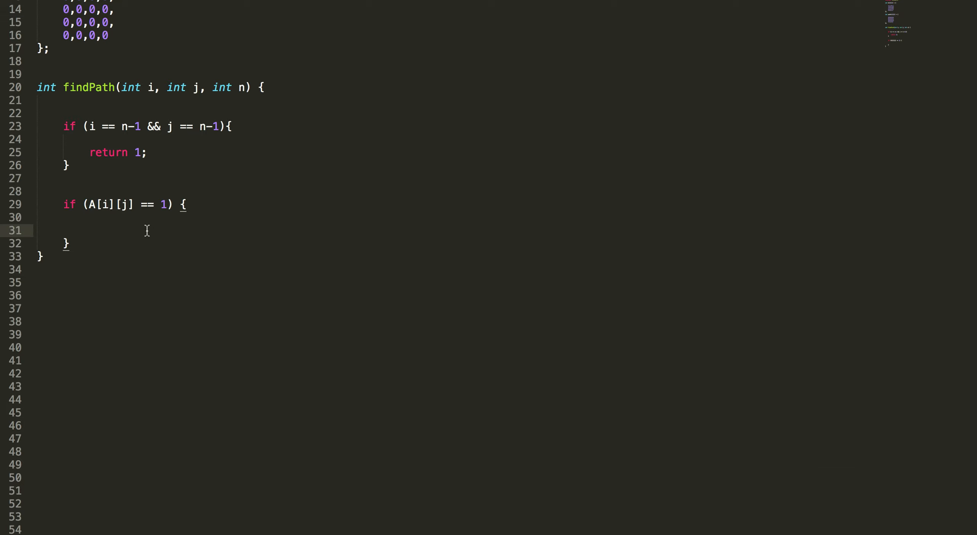
Write the recursive call 'findPath(i, j+1, n) == 1', autocompleting findPath
text(findPath(i,)
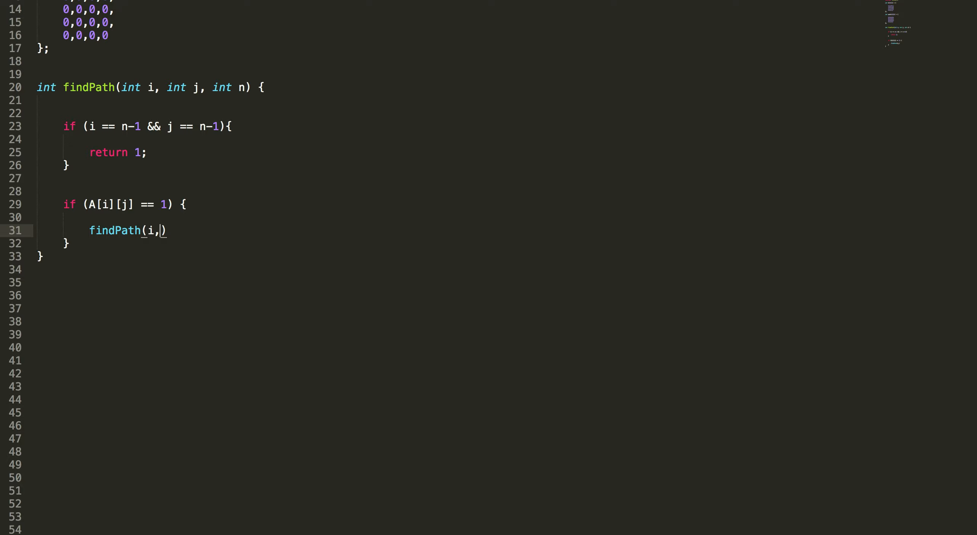
text(j+1, n)
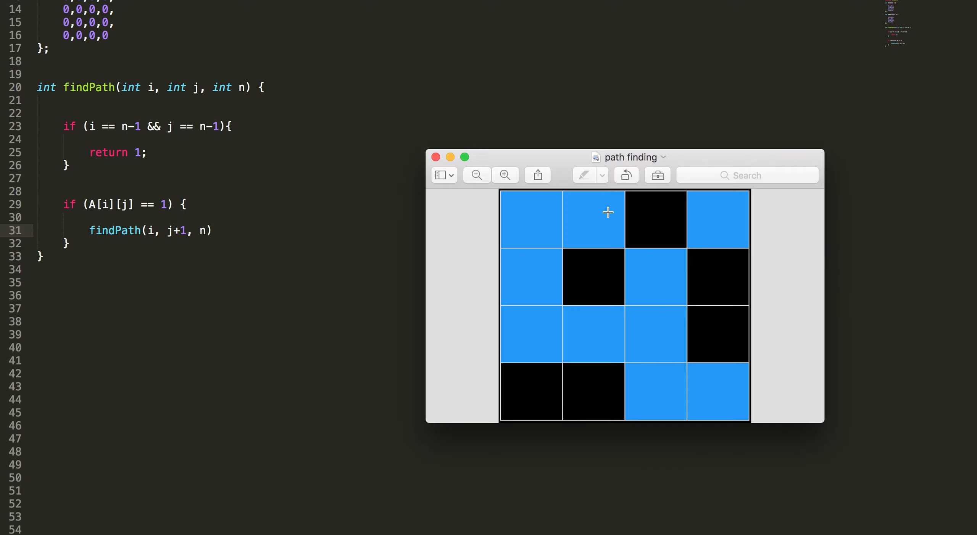
mouse_move(555, 231)
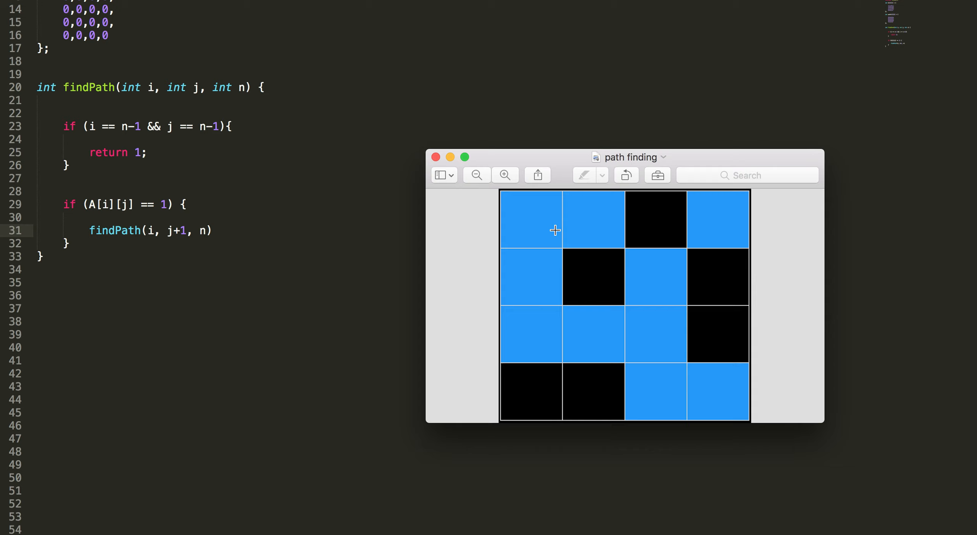
mouse_move(582, 224)
text( == 1)
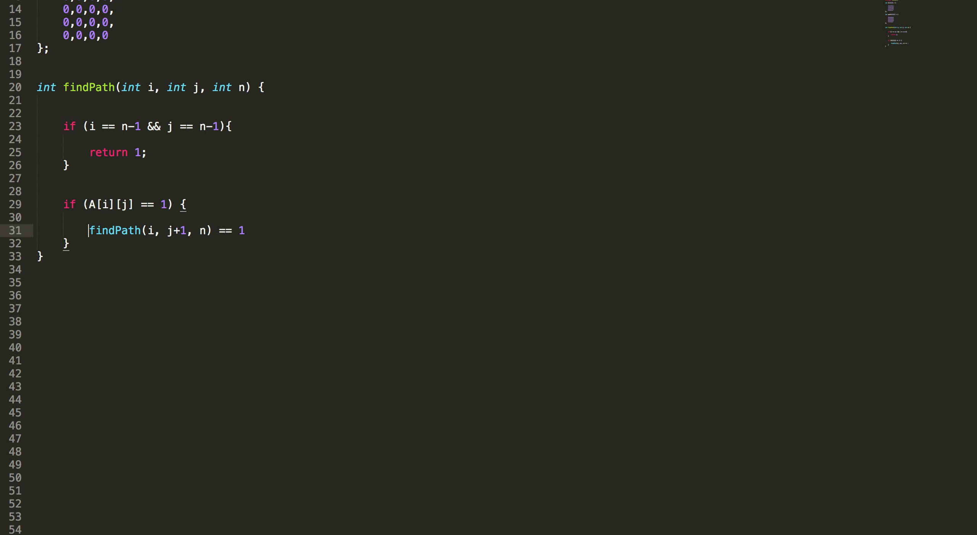
Wrap the rightward call as 'if (findPath(i, j+1, n) == 1) return 1;'
text(if ()
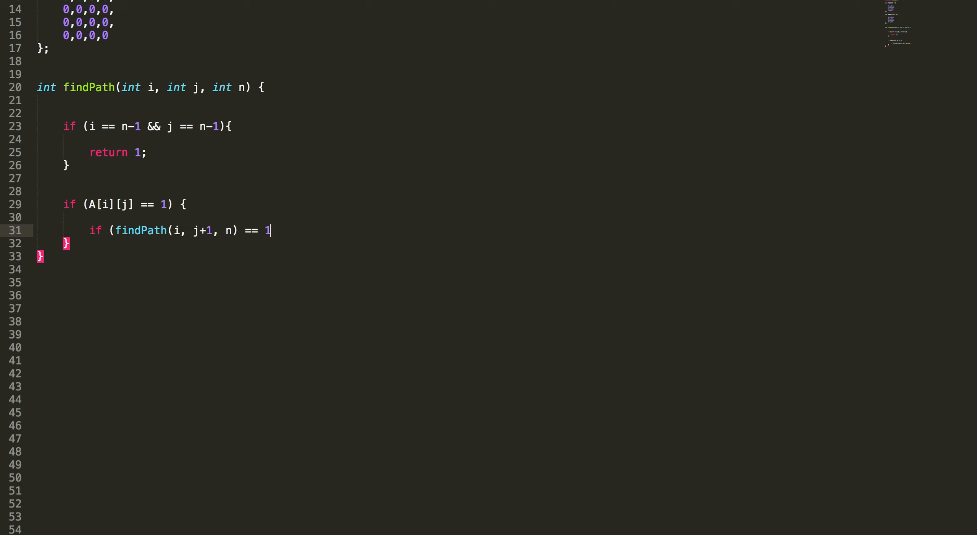
text() return)
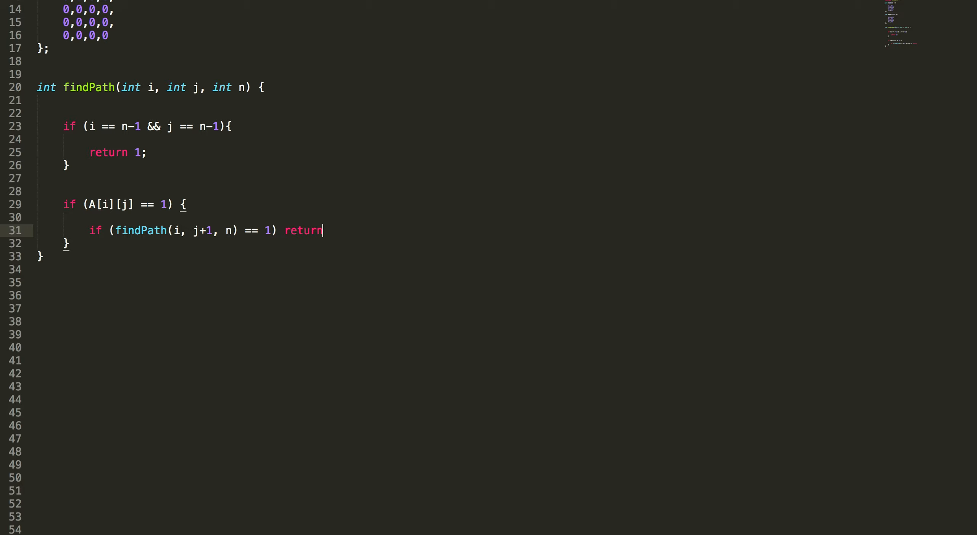
text(1;)
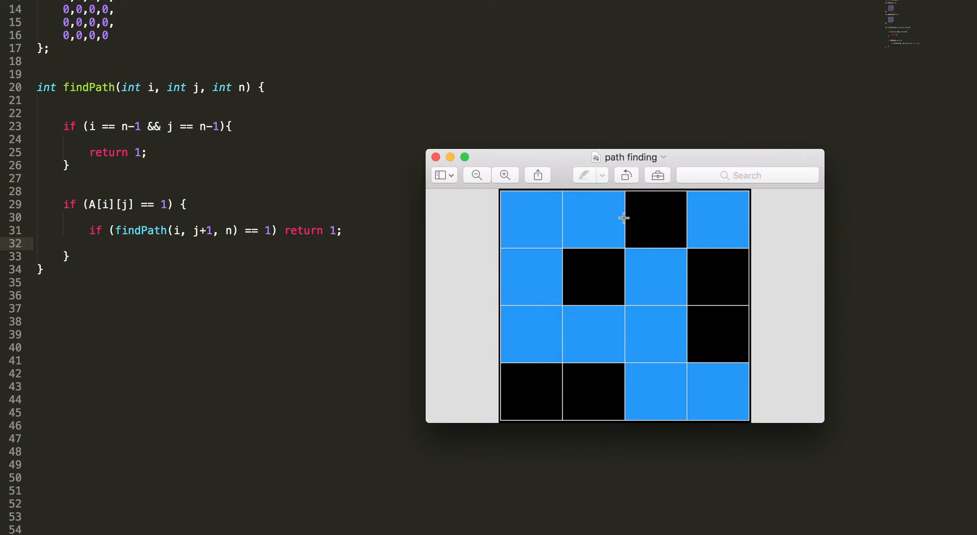
mouse_move(595, 225)
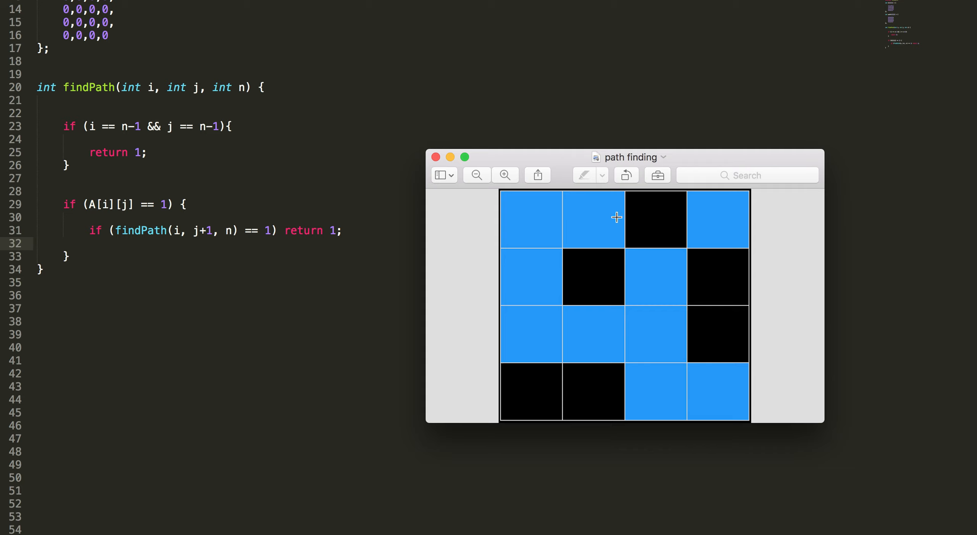
mouse_move(600, 222)
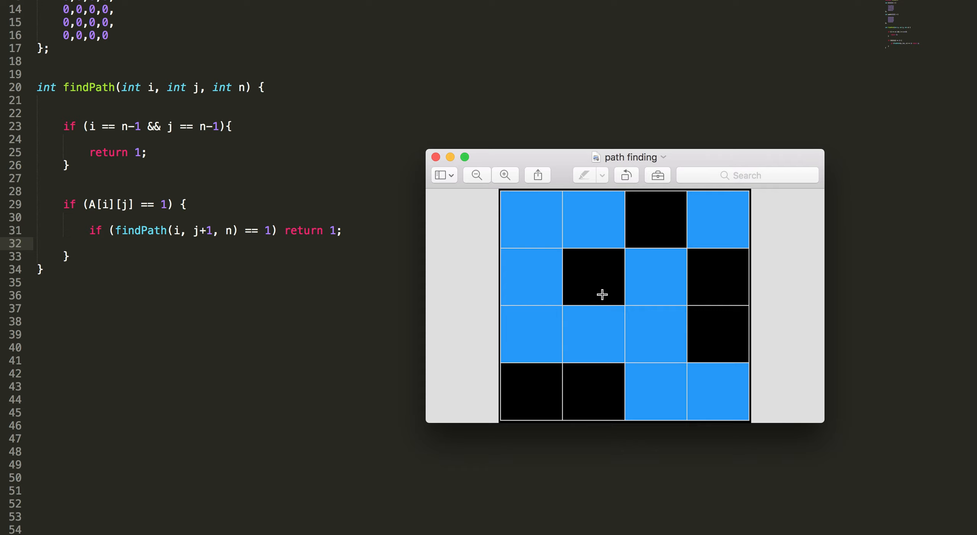
mouse_move(594, 285)
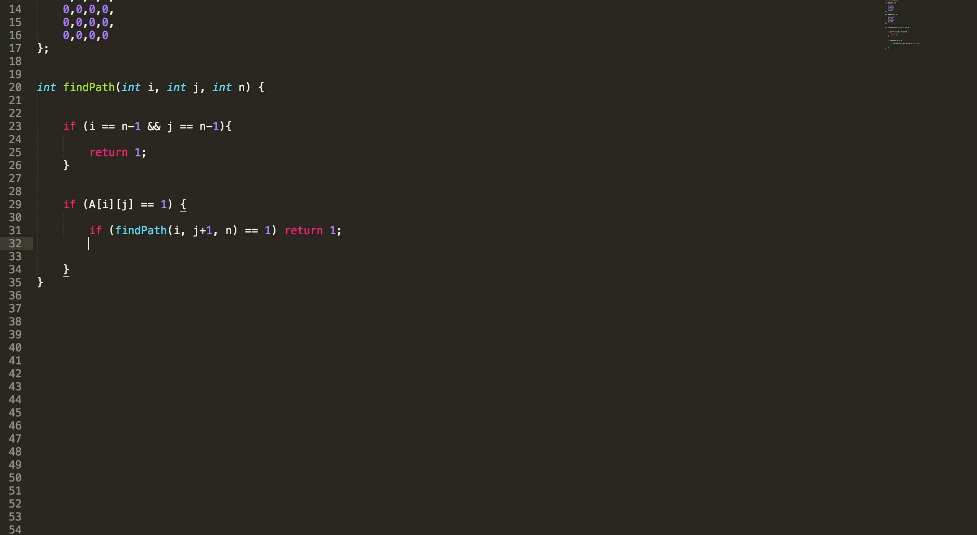
Add 'if (findPath(i+1, j, n) == 1) return 1;' after the rightward check
text(findPath)
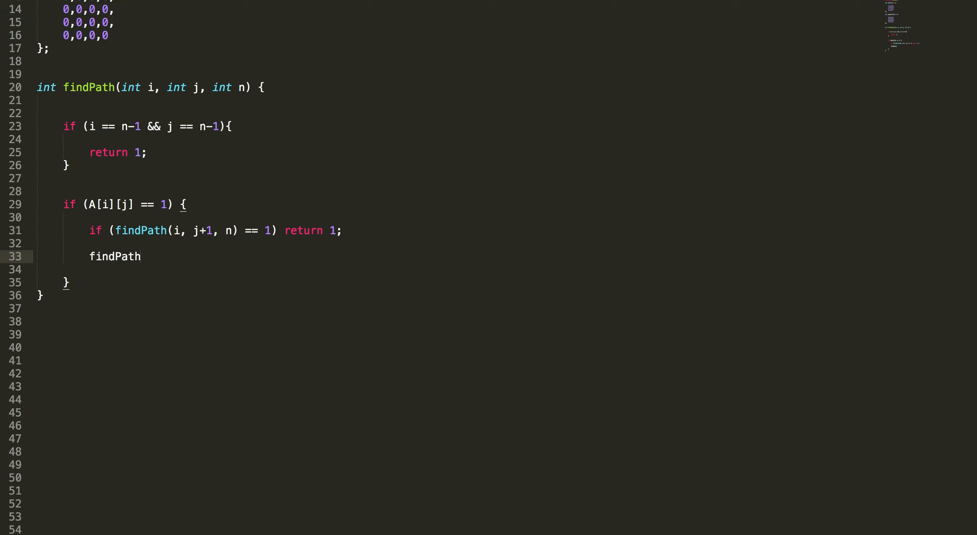
text((i))
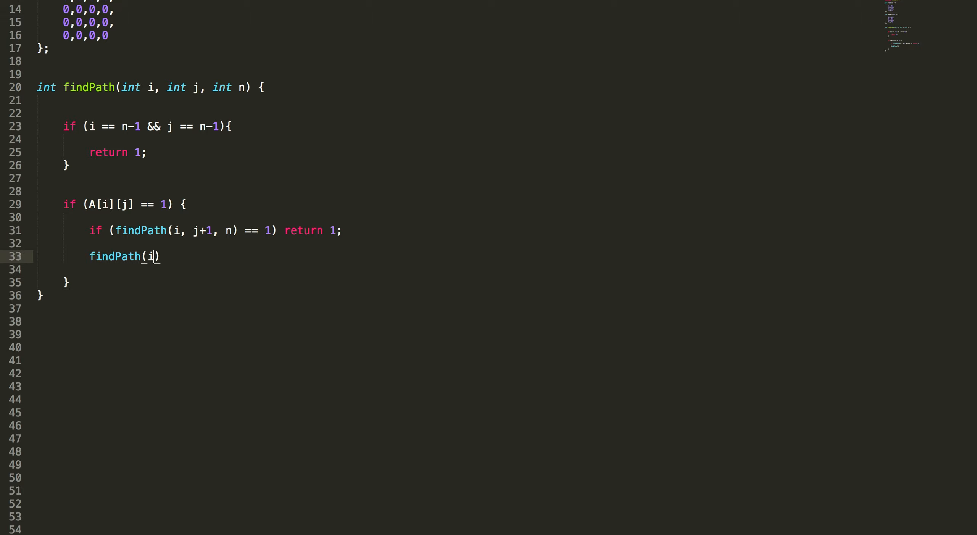
text(+1, j)
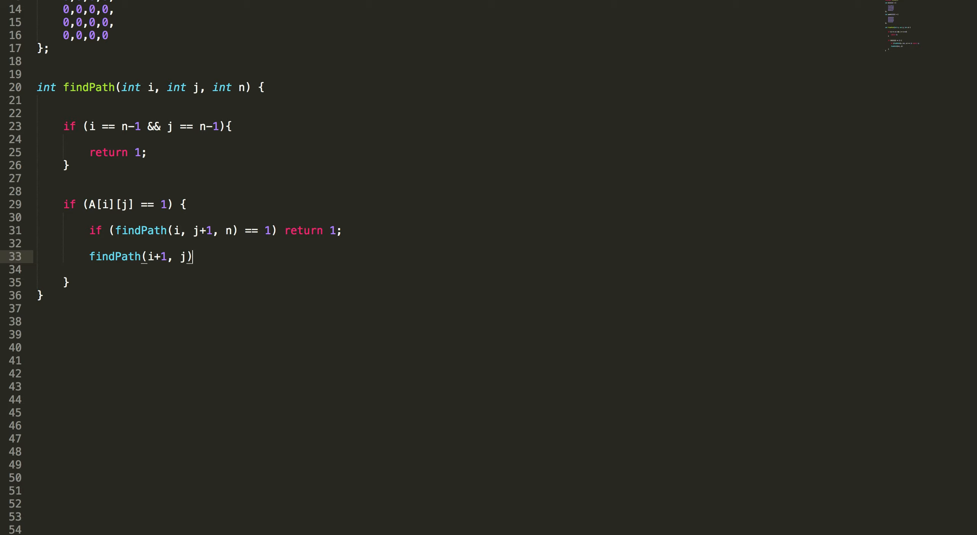
text(, n)
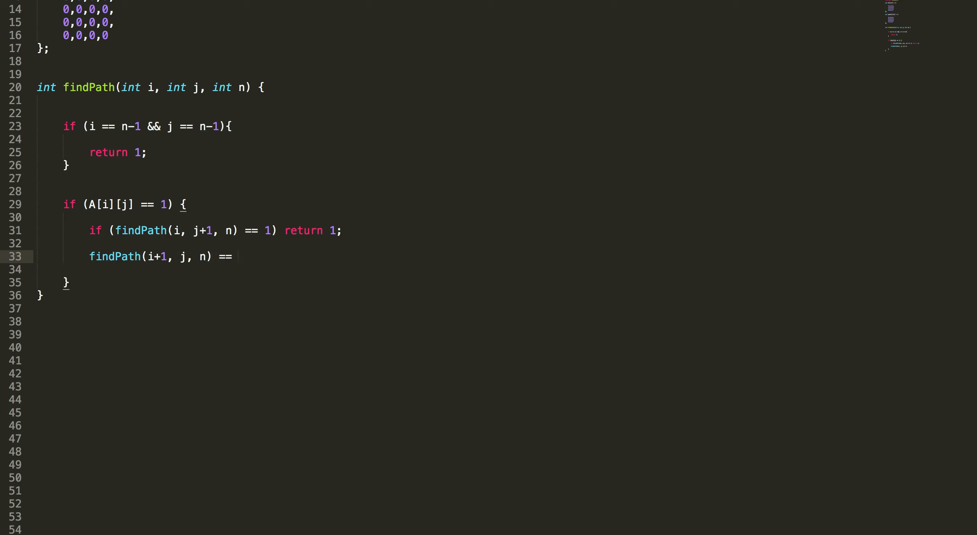
text(1)
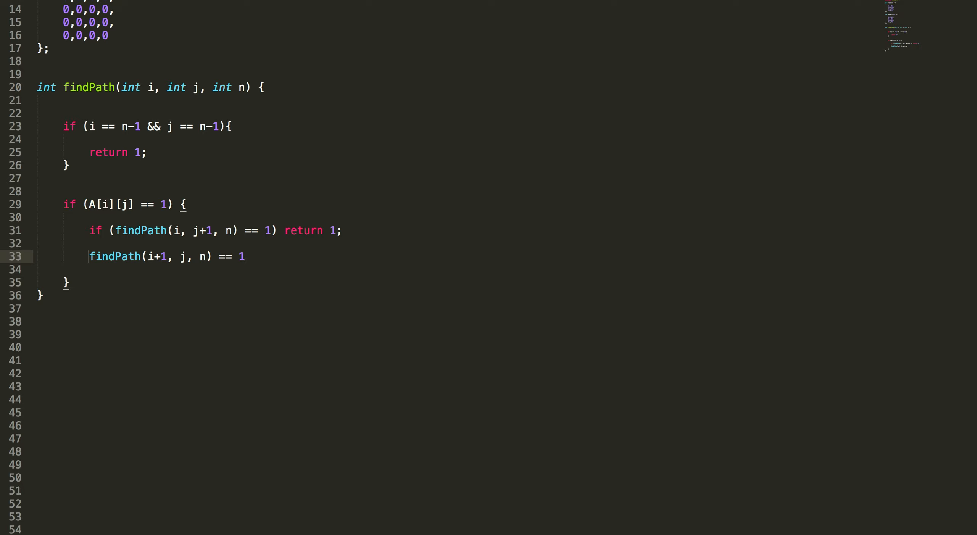
text(if ()
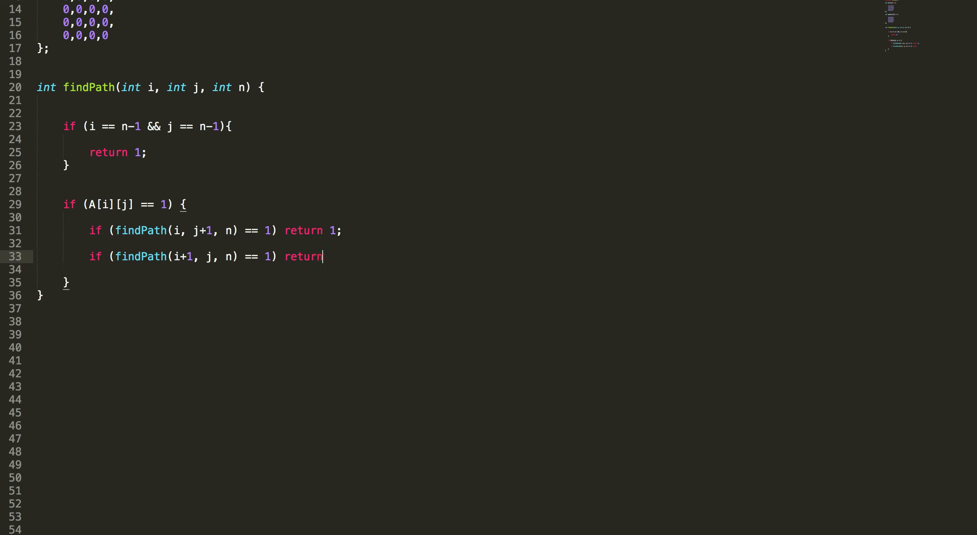
text(1;)
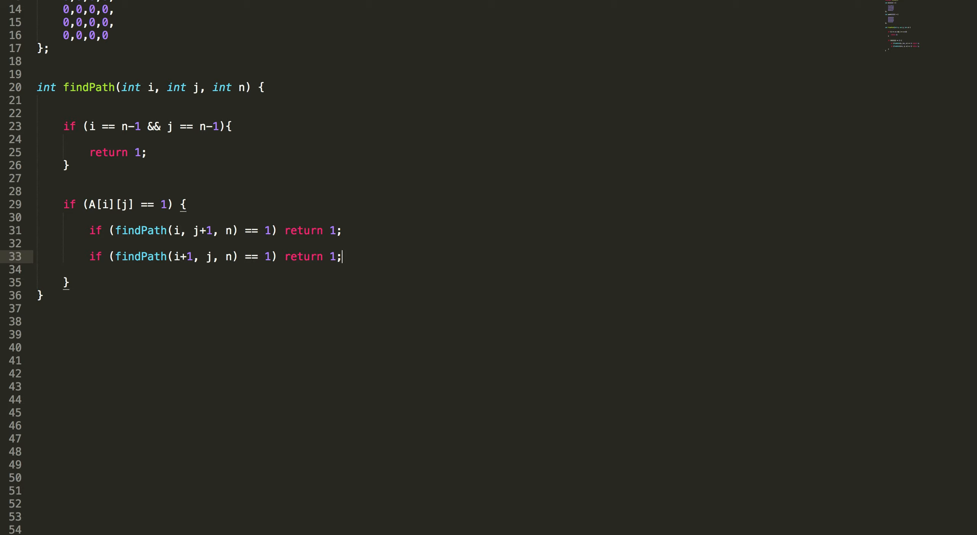
key(Backspace)
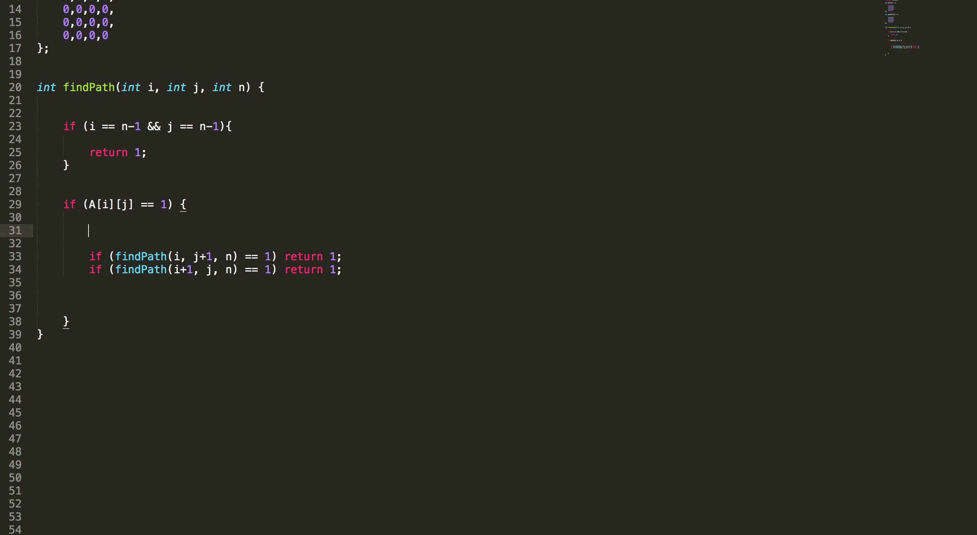
mouse_move(163, 204)
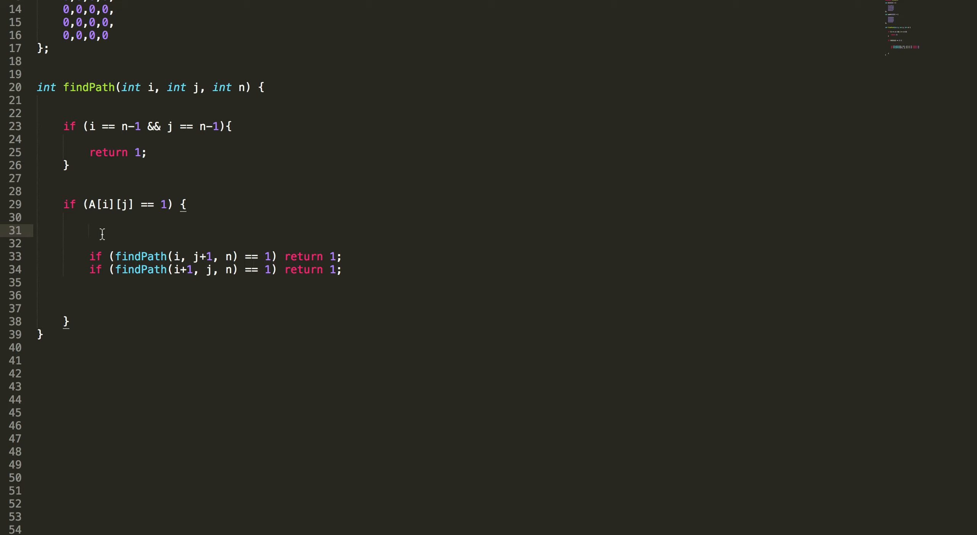
Insert 'path[i][j] = 1;' above the recursive calls and begin another path[i] line below them
text(path[i])
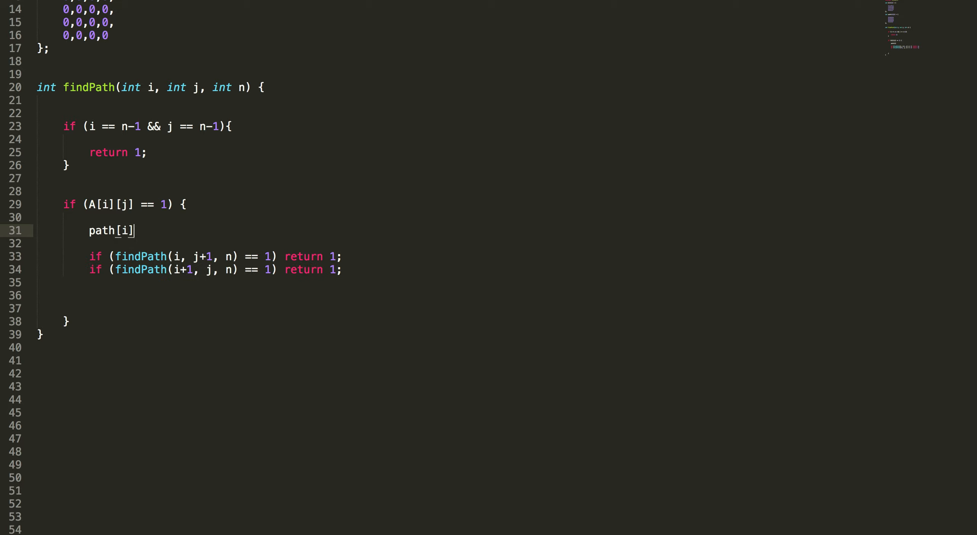
text([j] = 1;)
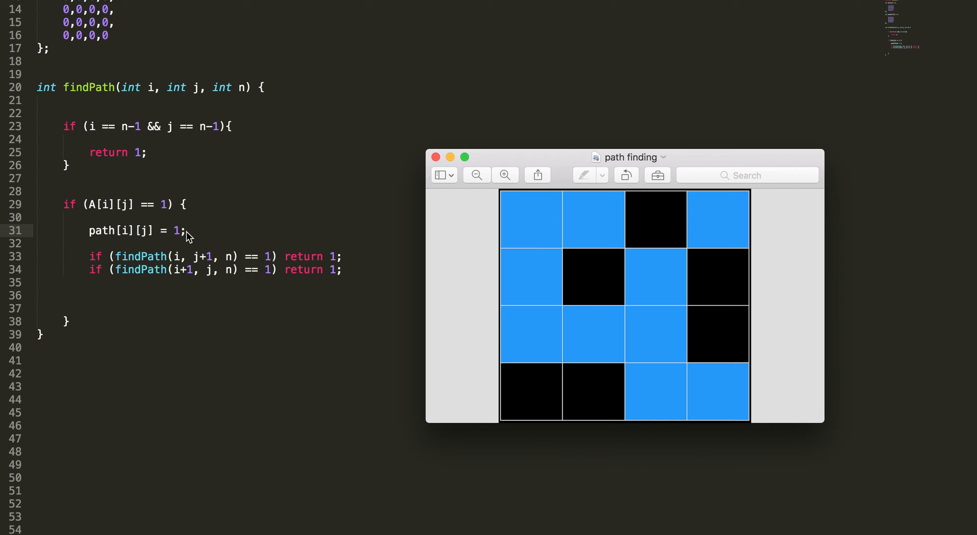
mouse_move(573, 231)
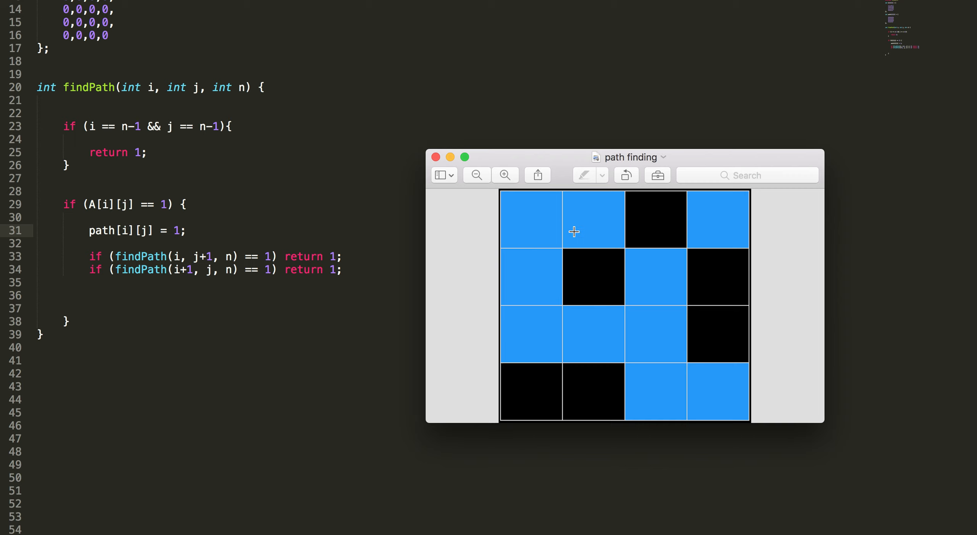
mouse_move(602, 214)
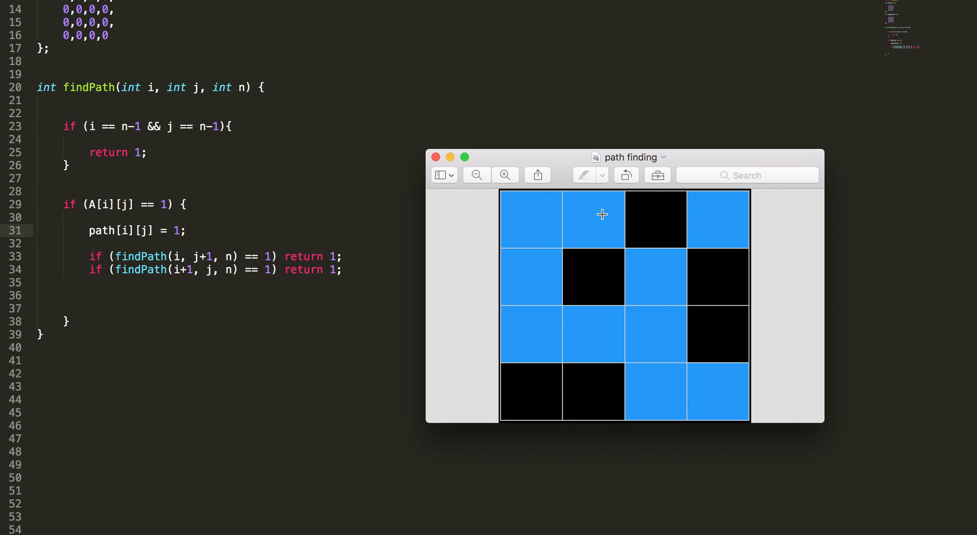
mouse_move(600, 224)
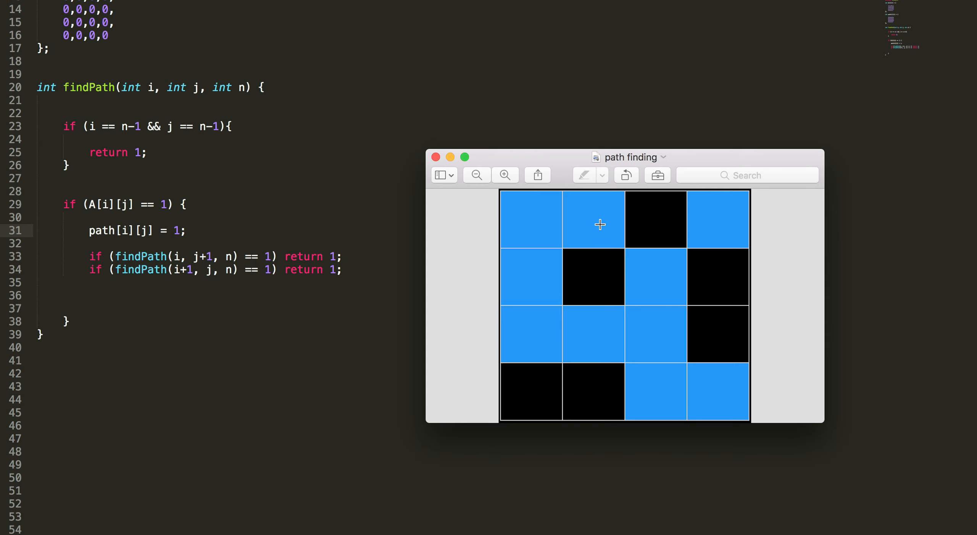
mouse_move(594, 214)
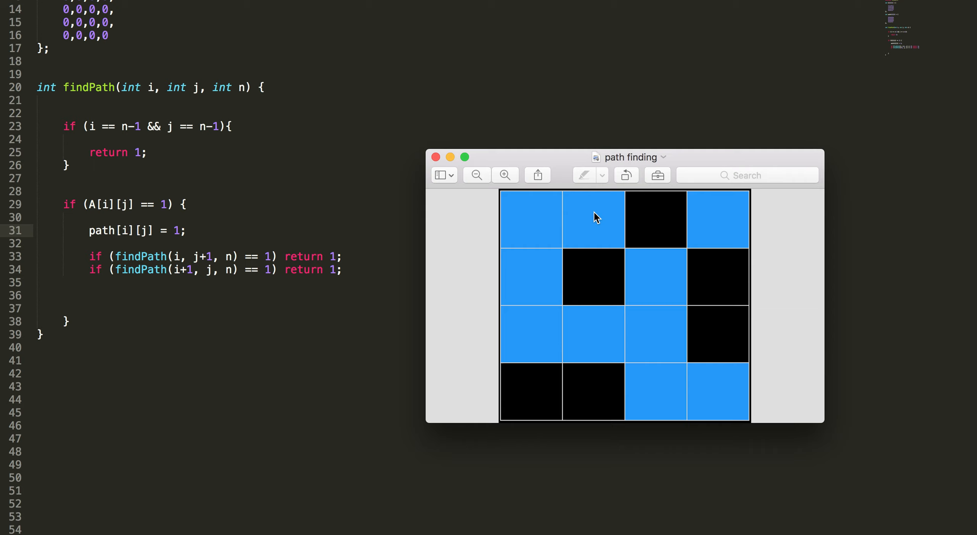
mouse_move(165, 300)
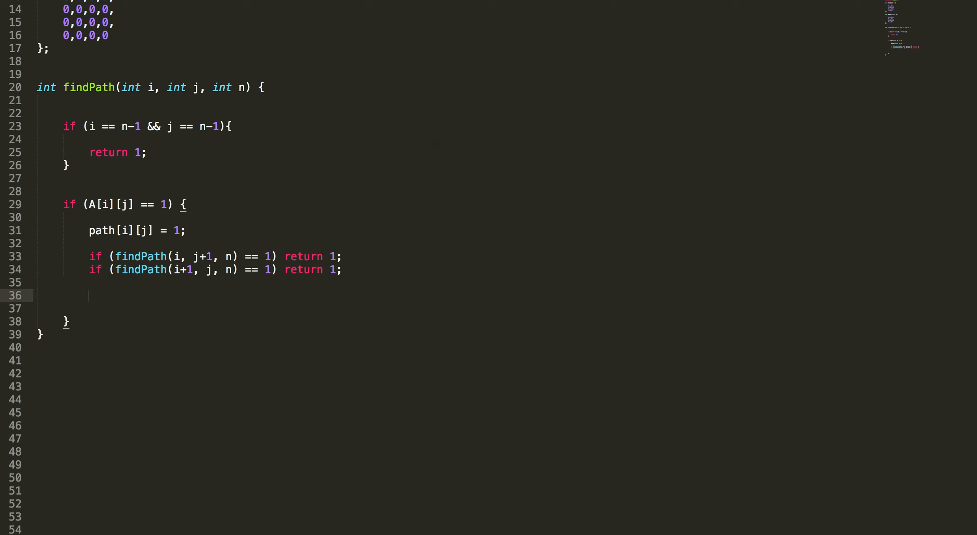
text(path[i])
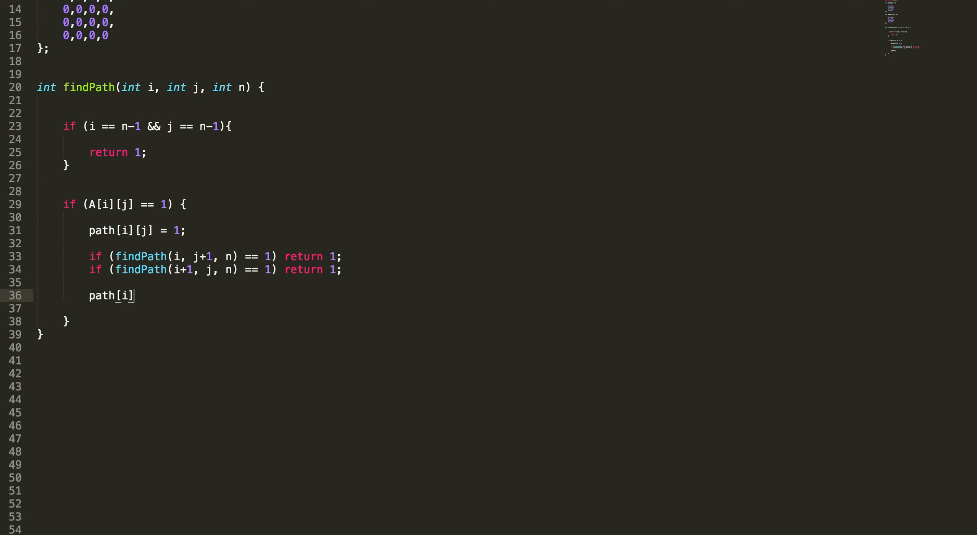
Reset 'path[i][j] = 0;' after the recursive calls and end findPath with 'return 0;'
text([j] =)
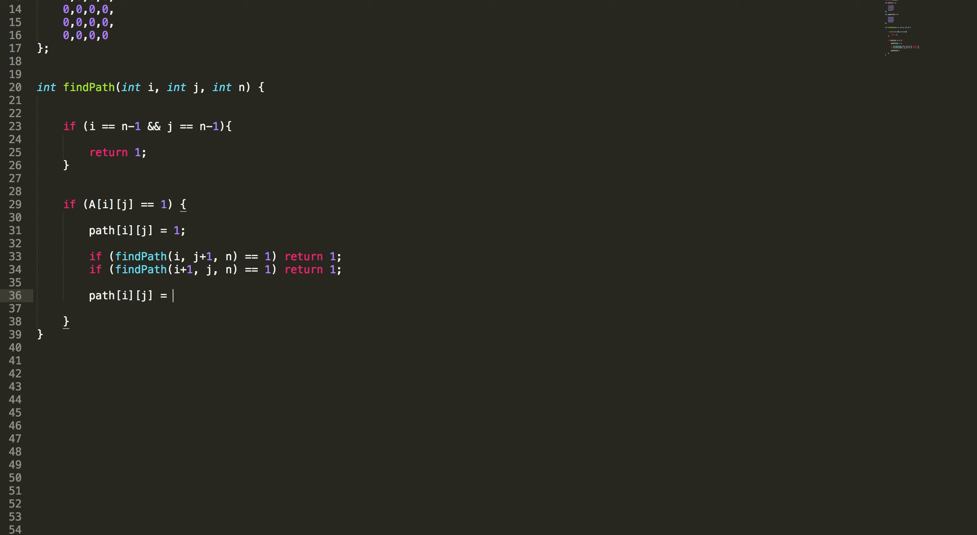
text(0;)
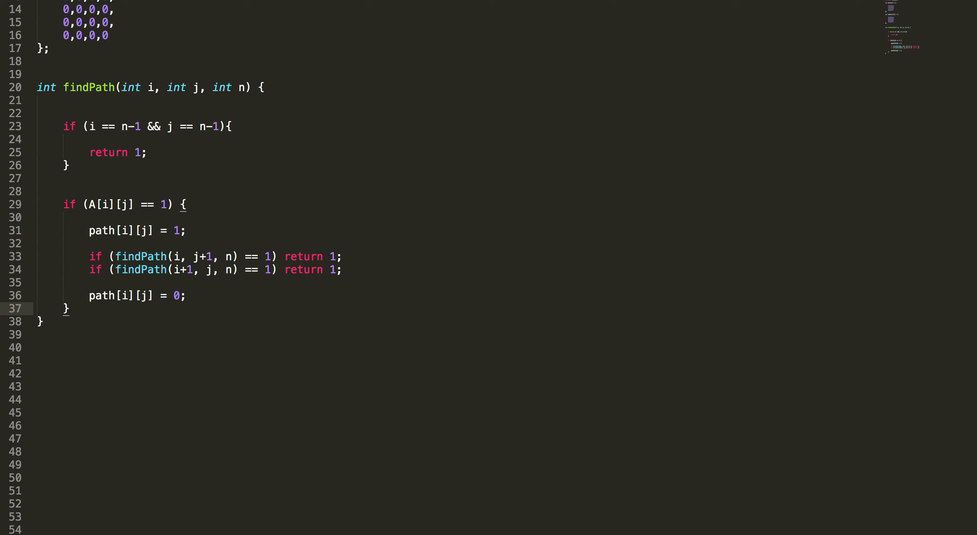
text(return)
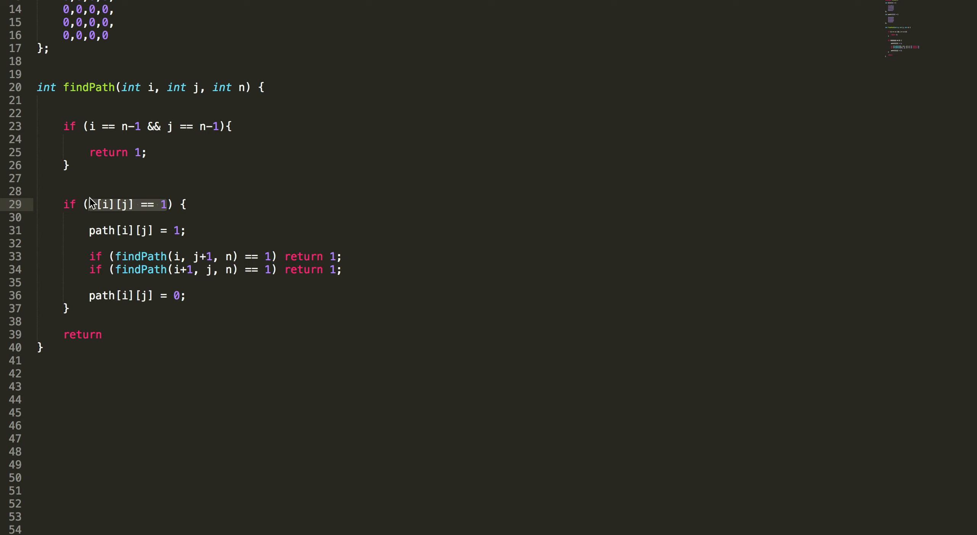
text(0)
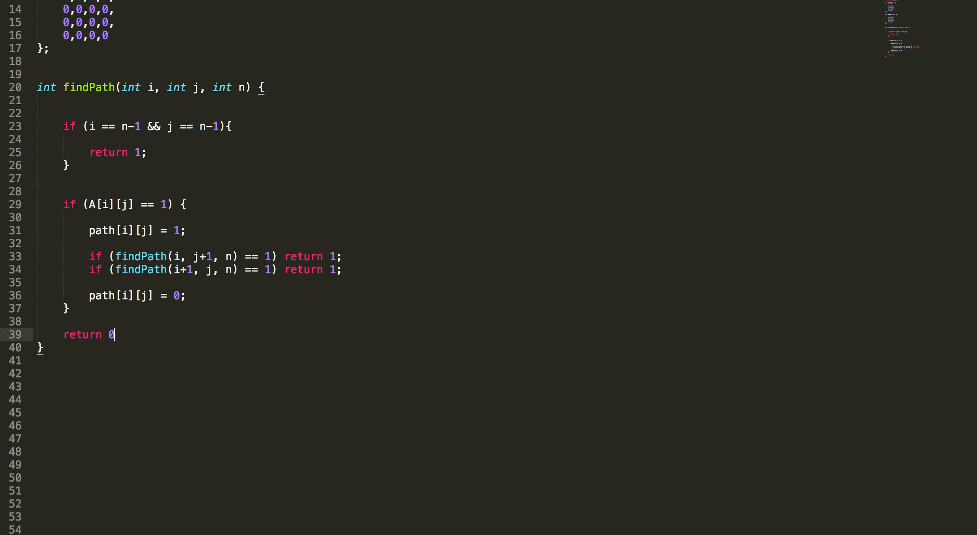
text(;)
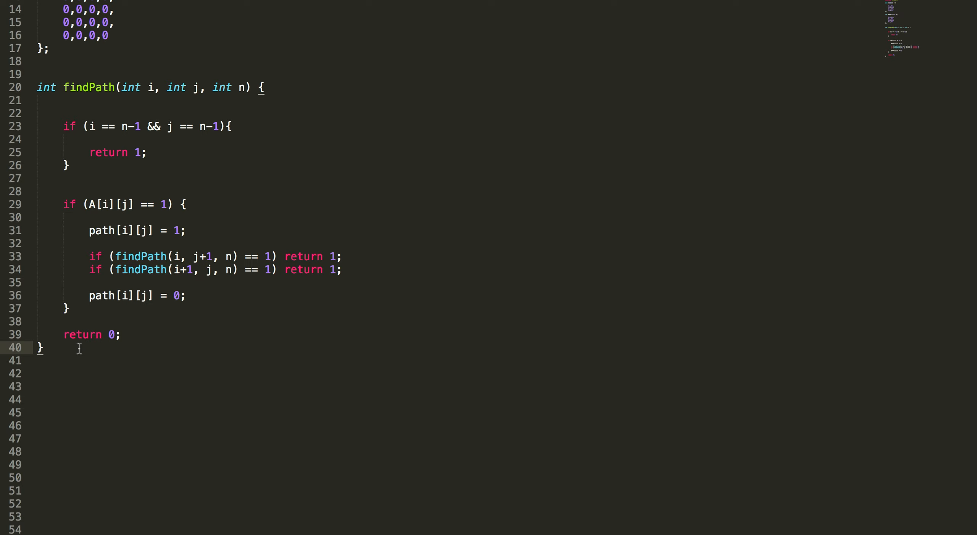
text(int)
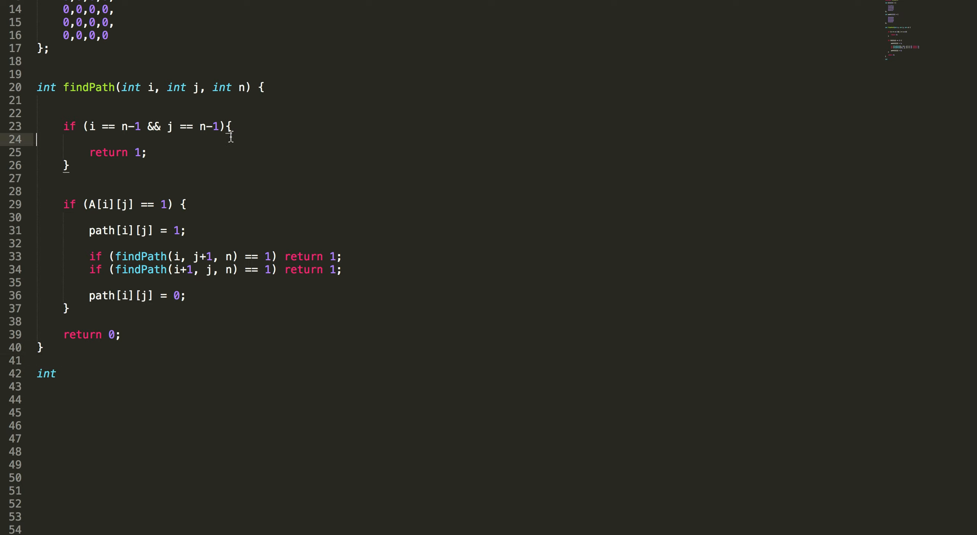
Add 'path[i][j] = 1;' above the base case's return 1 and name the new function main
text(path[i)
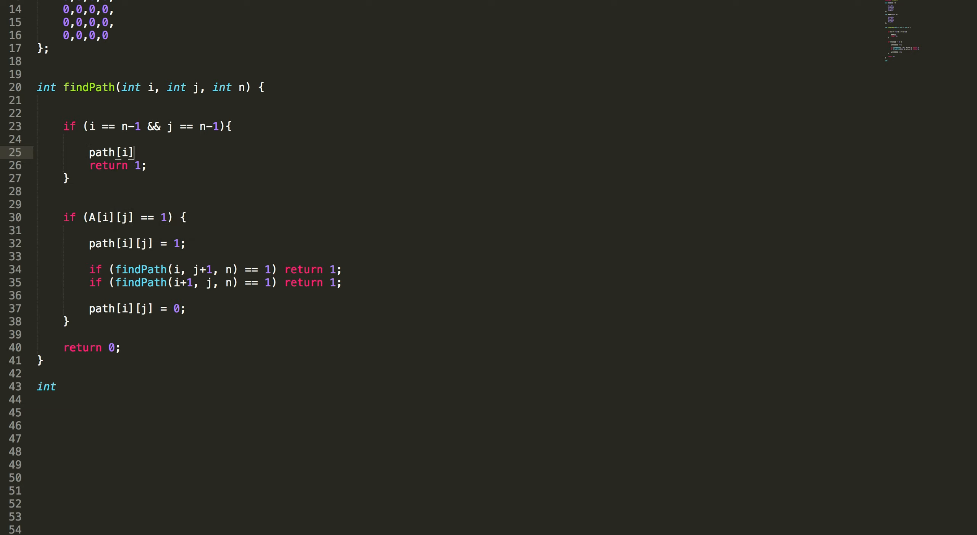
text([j])
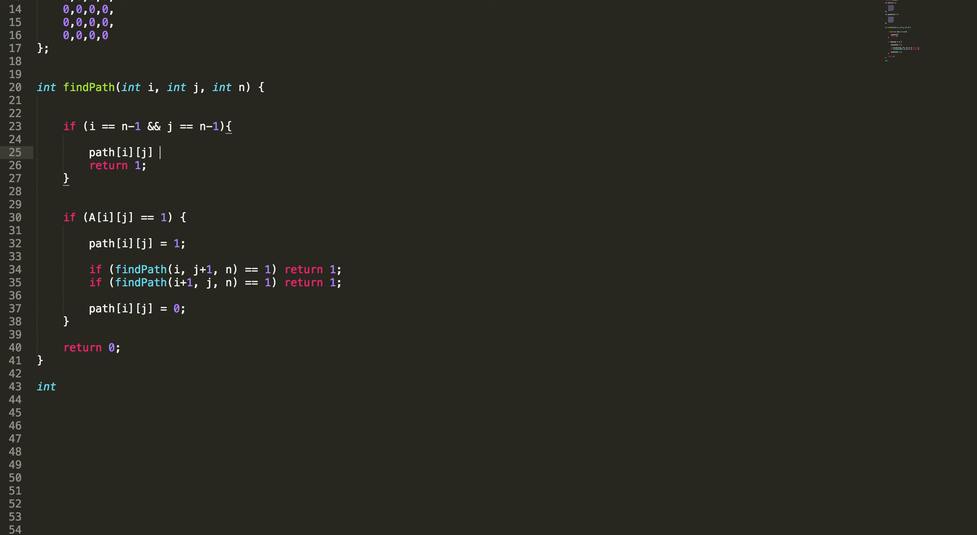
text(=)
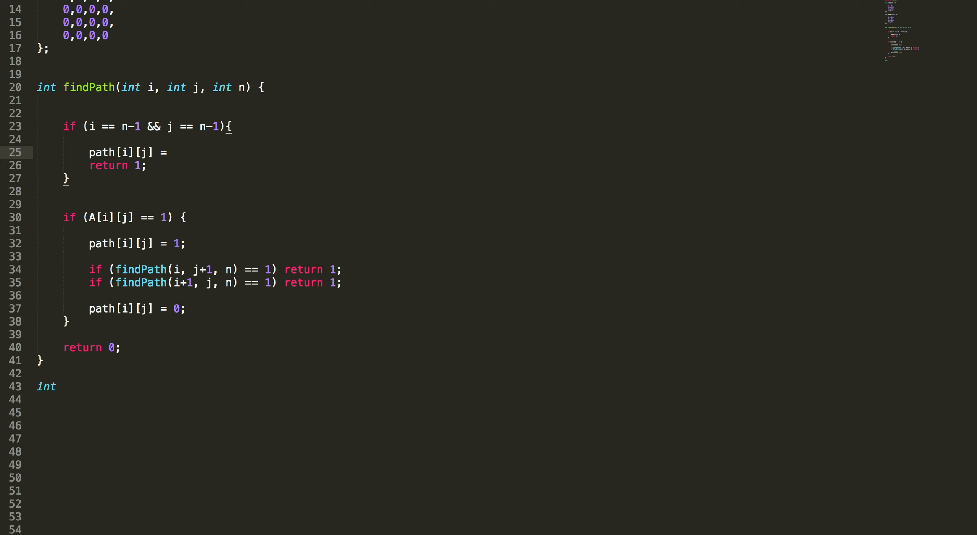
text(1;)
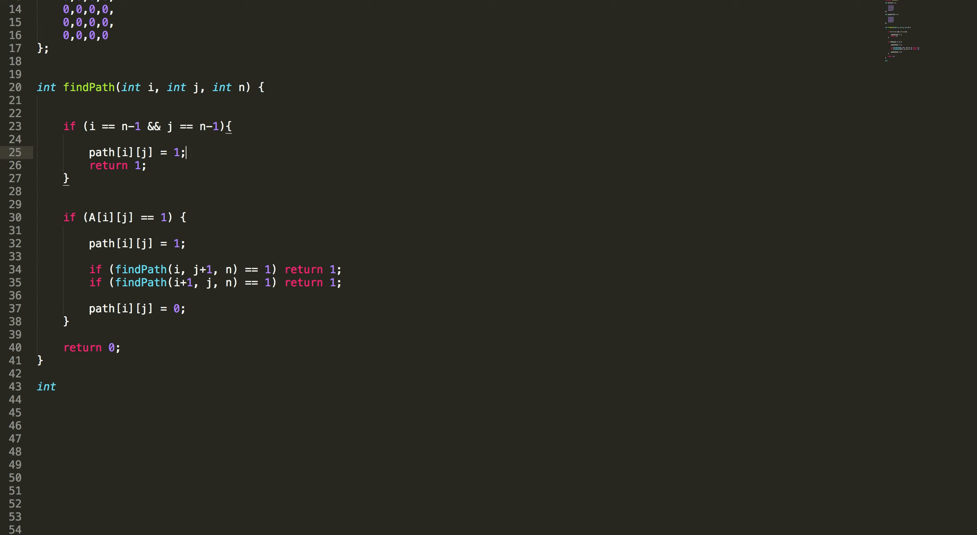
text(main() {)
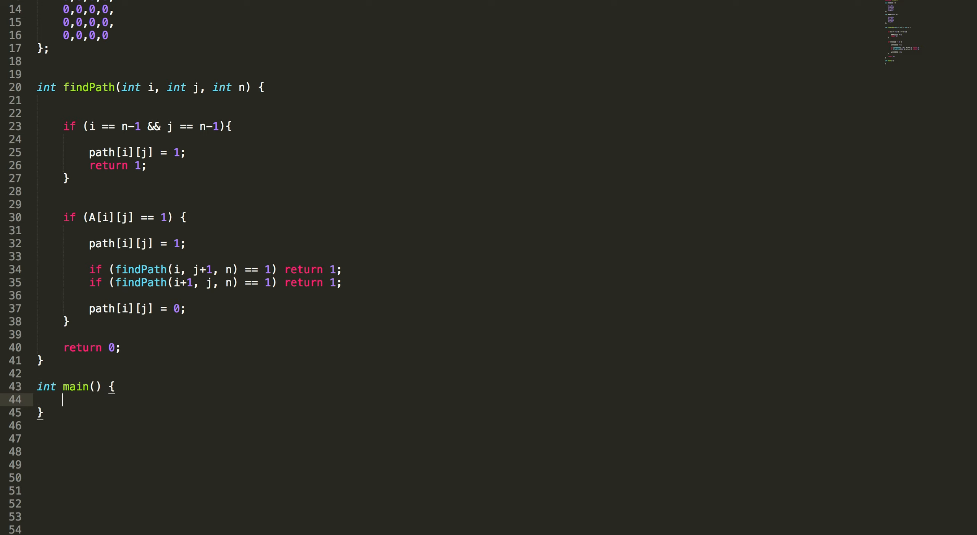
In main, call 'findPath(0, 0, n);' and start a for loop on the next line
scroll(down, 3)
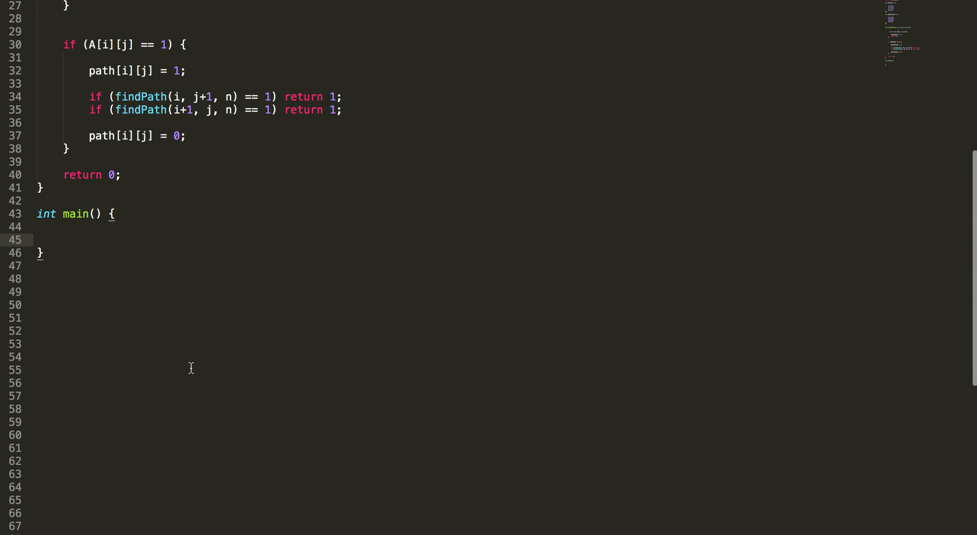
text(findPath(0,)
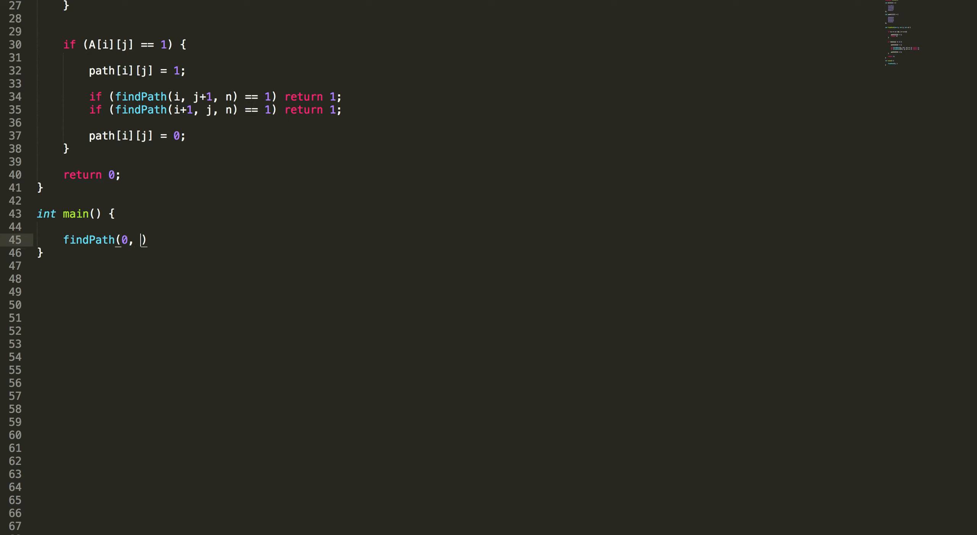
text(0,)
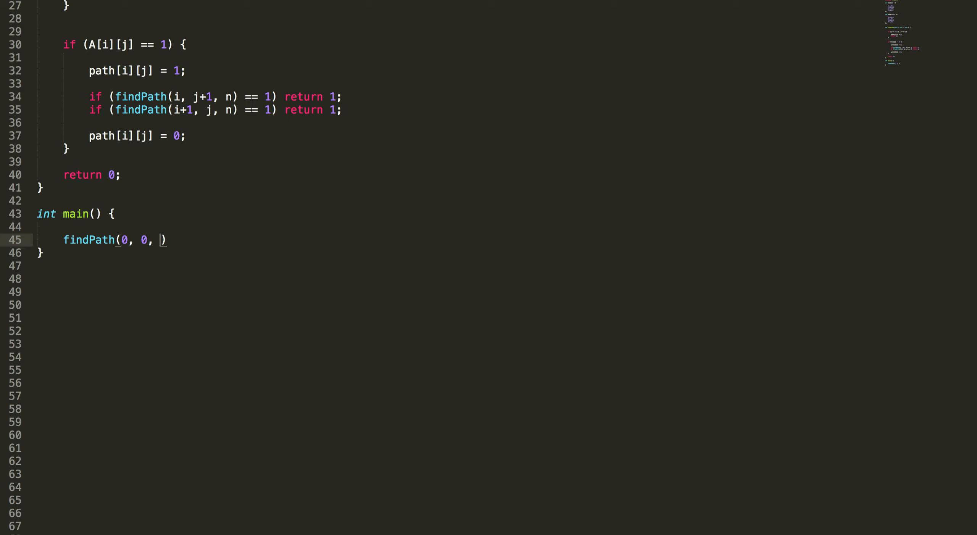
text(n)
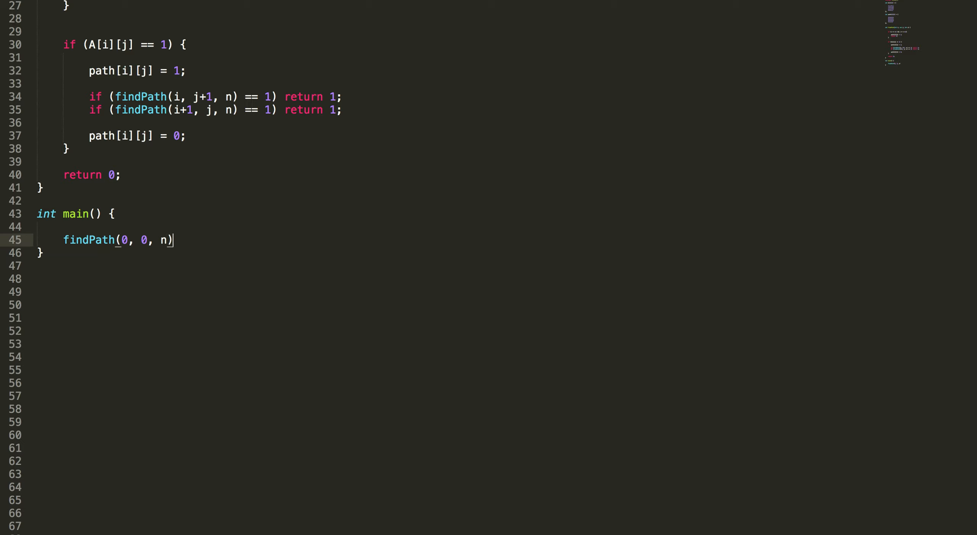
text(;)
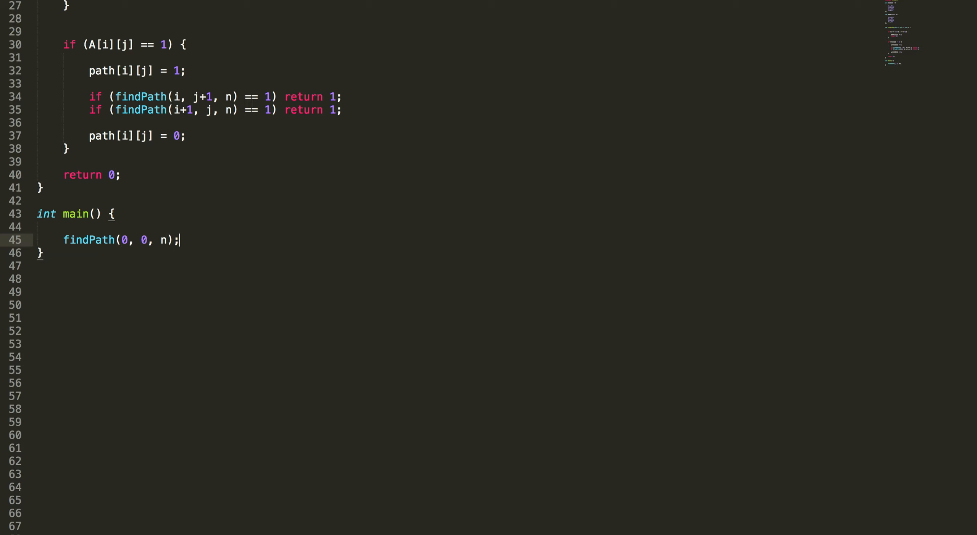
key(Enter)
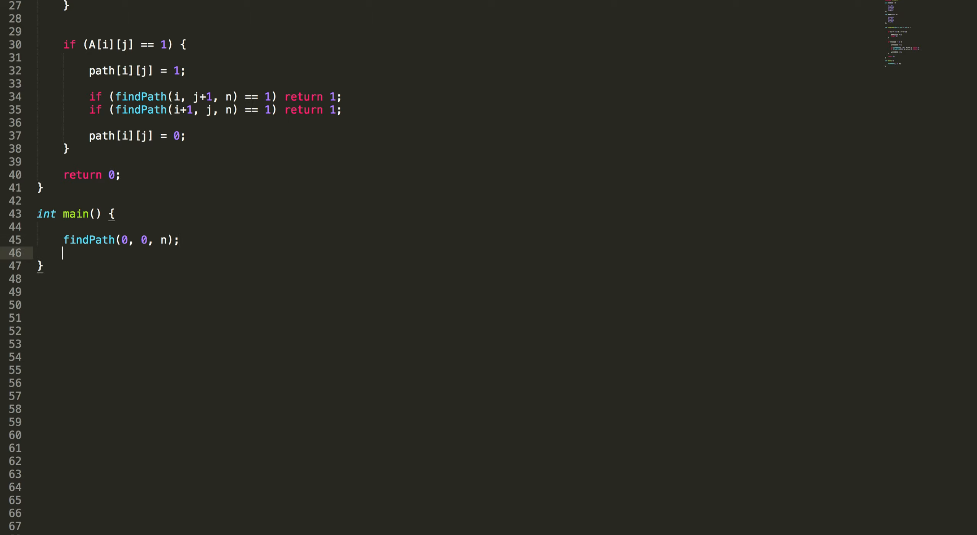
text(for()
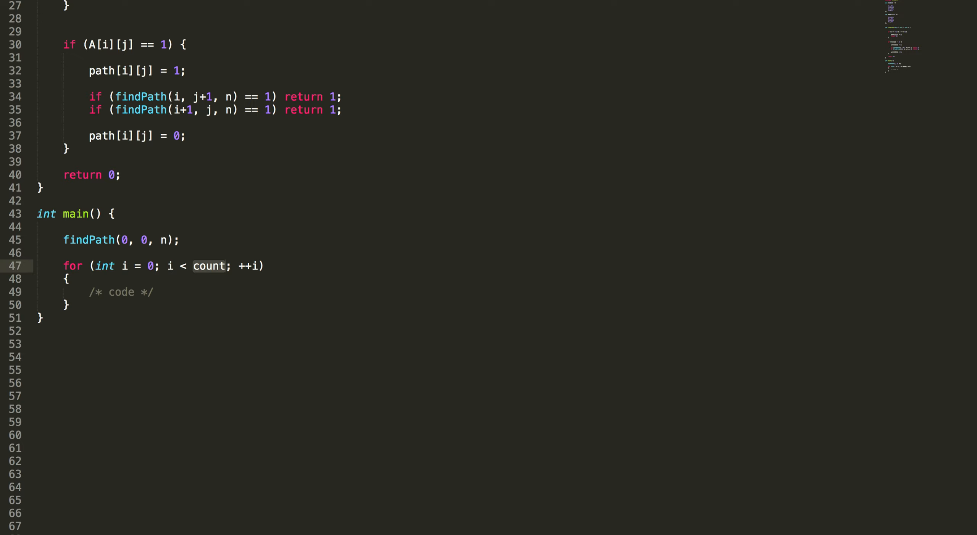
Set the outer loop bound to 4 and insert an inner for loop starting j = 0
text(4)
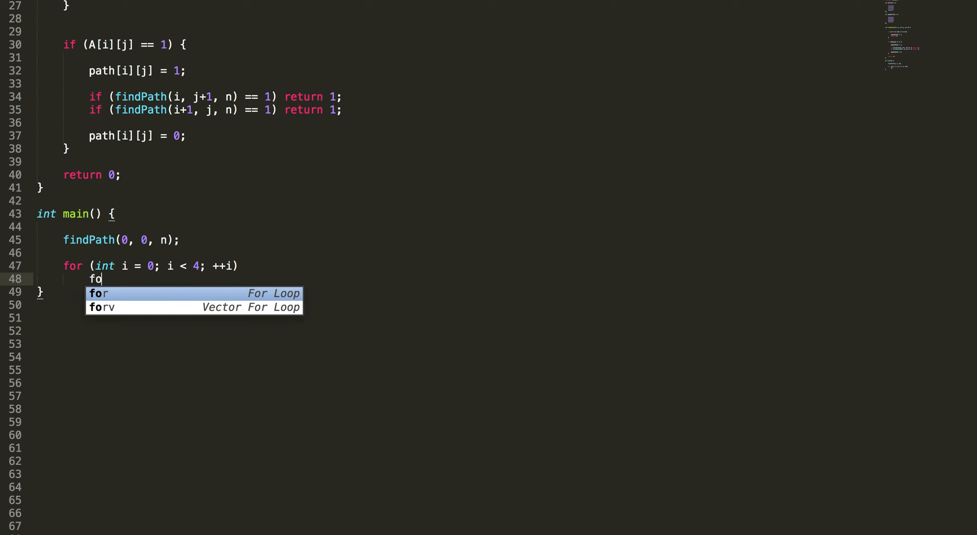
key(Tab)
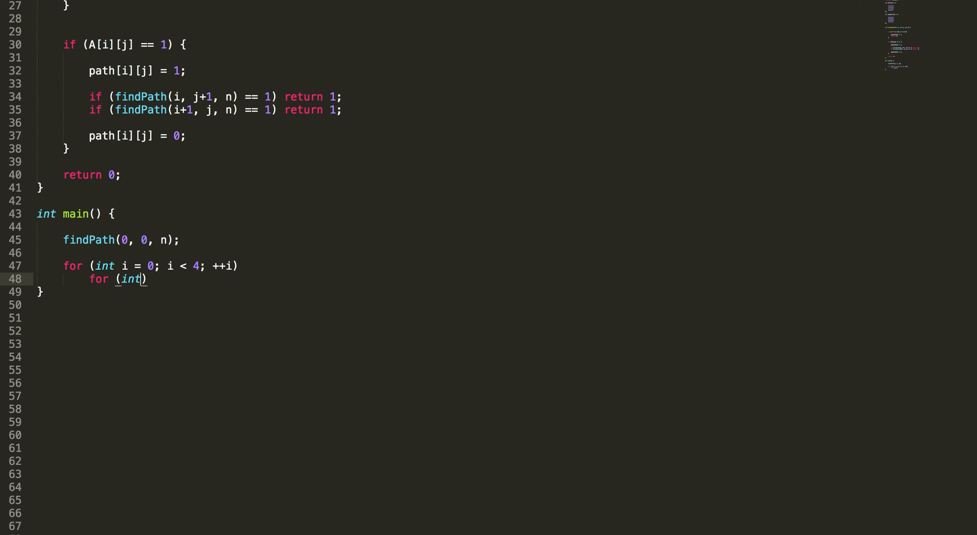
text(j =0; j < 4; j++)
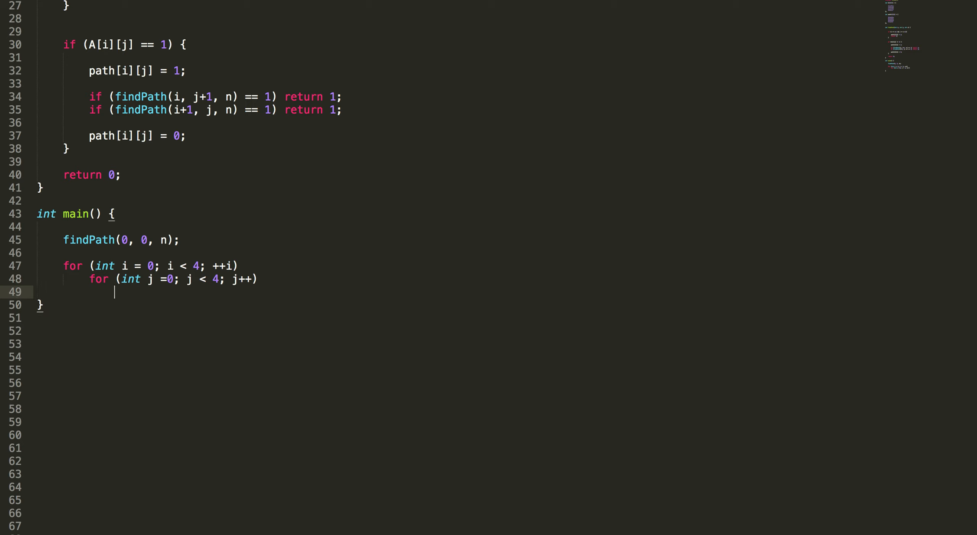
Add the condition if(path[i][j] == 1) inside the inner loop
text(if()
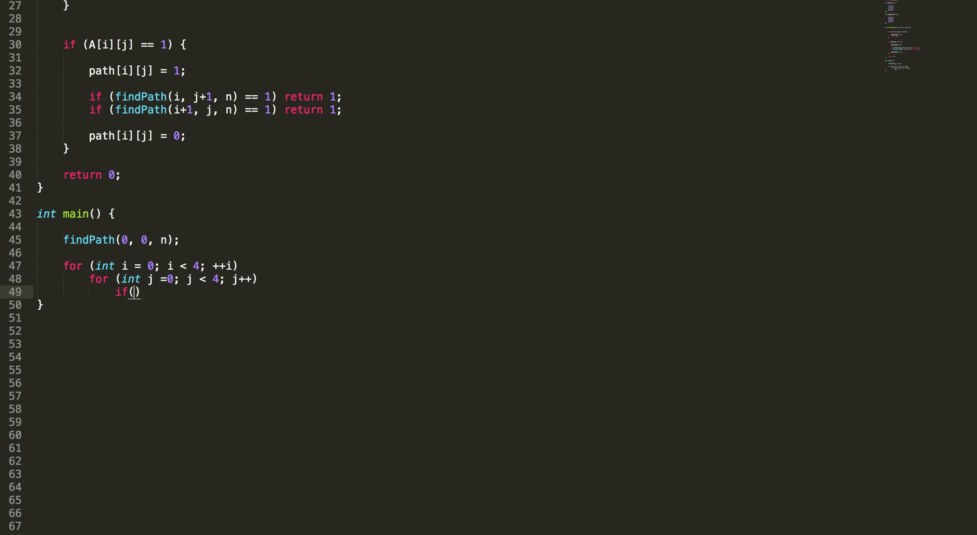
text(patj)
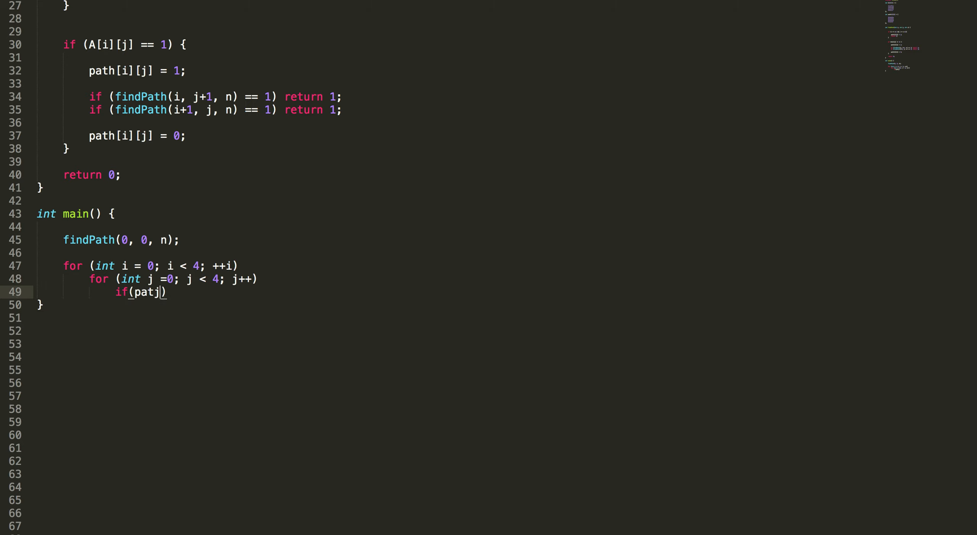
key(Backspace)
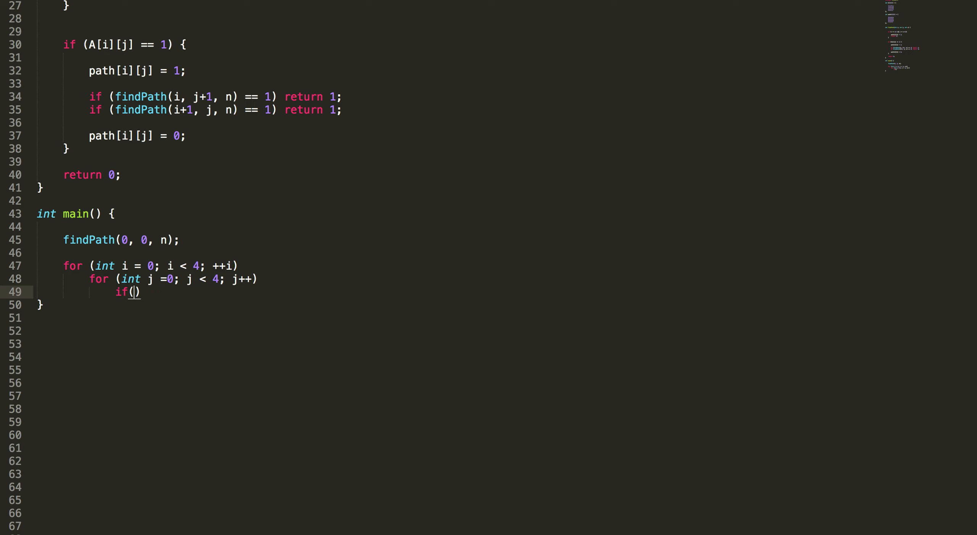
text(path[i])
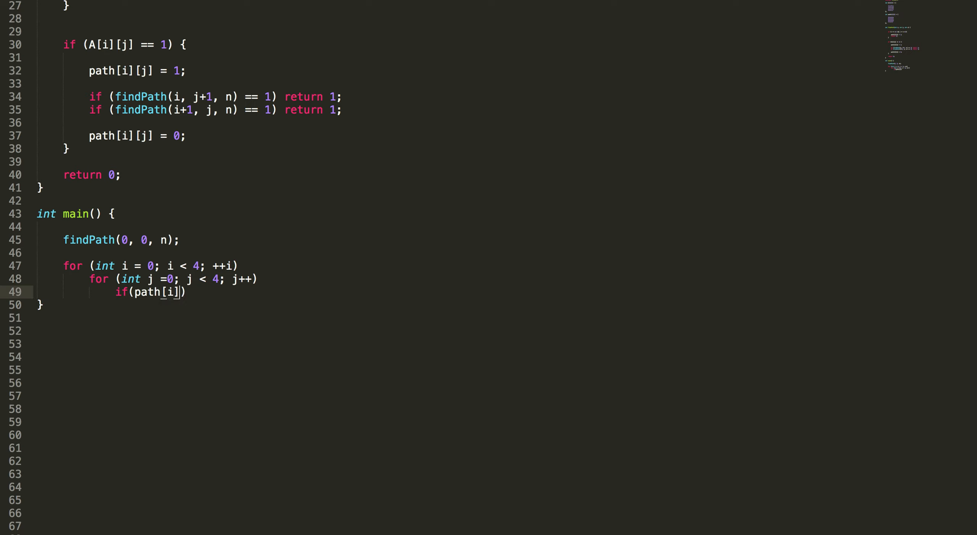
text([j])
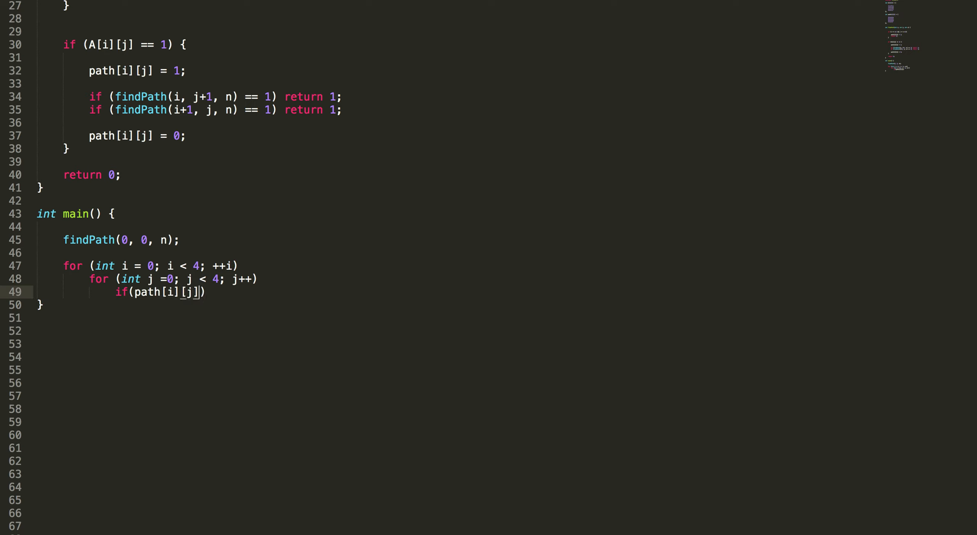
text(== 1)
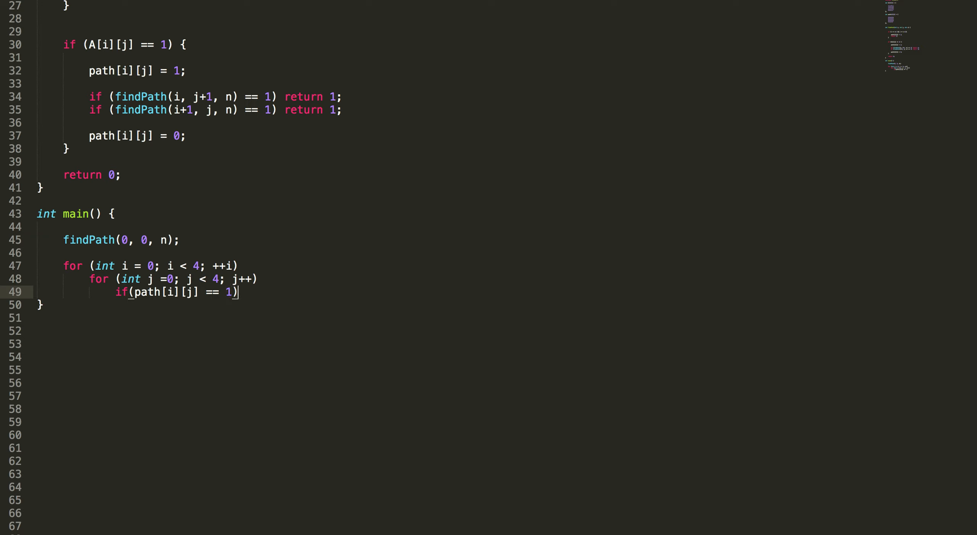
key(Backspace)
text(printf("()\n", );)
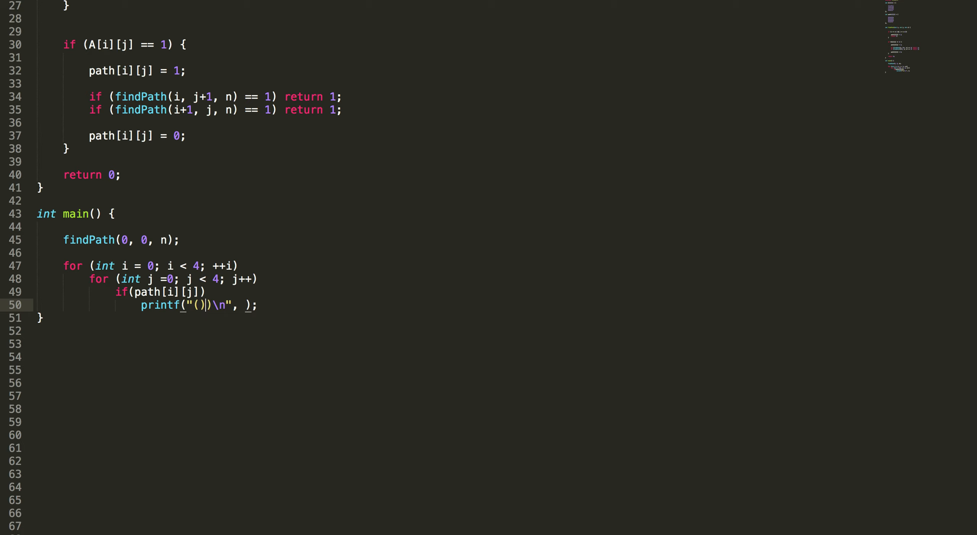
Simplify the test to if(path[i][j]) and printf "(%d, %d) --> " with i, j
key(Backspace)
text(%d, )
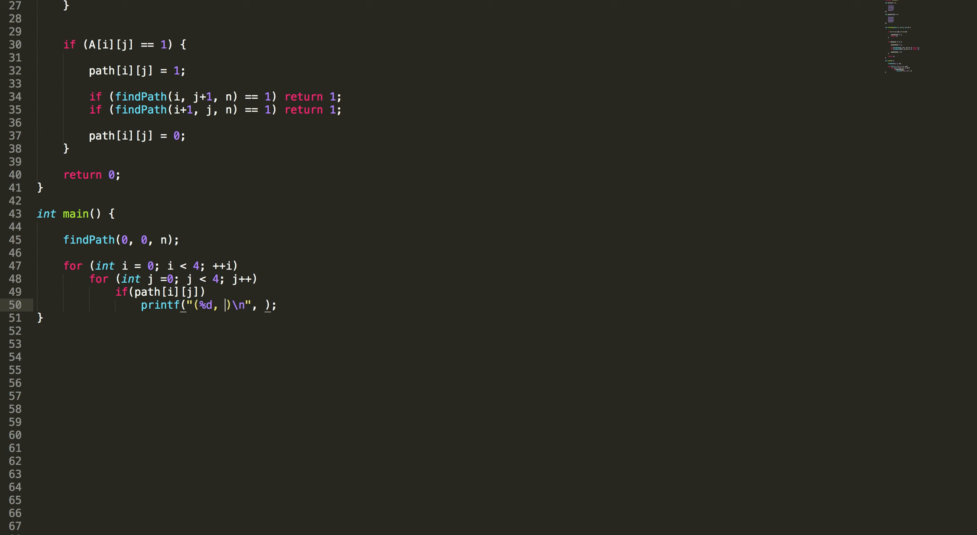
text(%d))
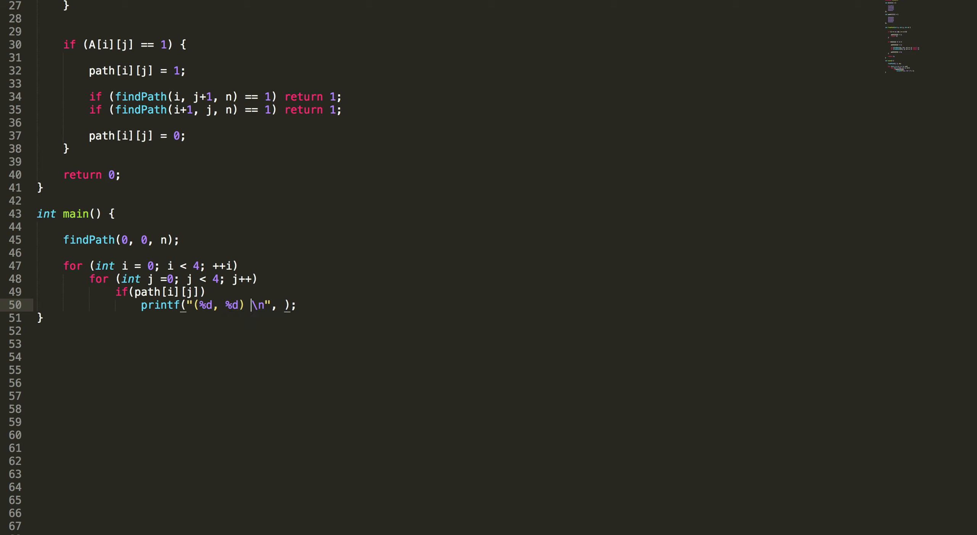
text(-->)
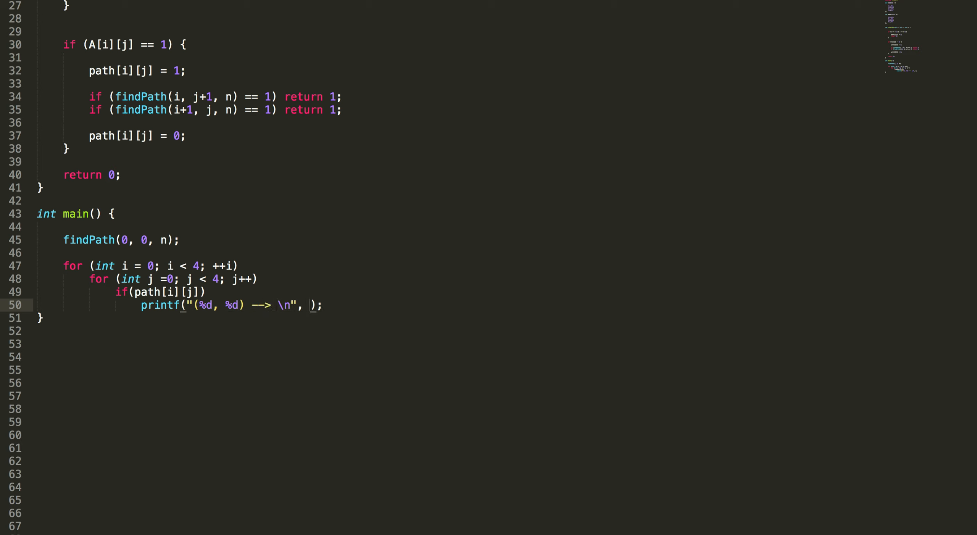
text(path[])
text(i, )
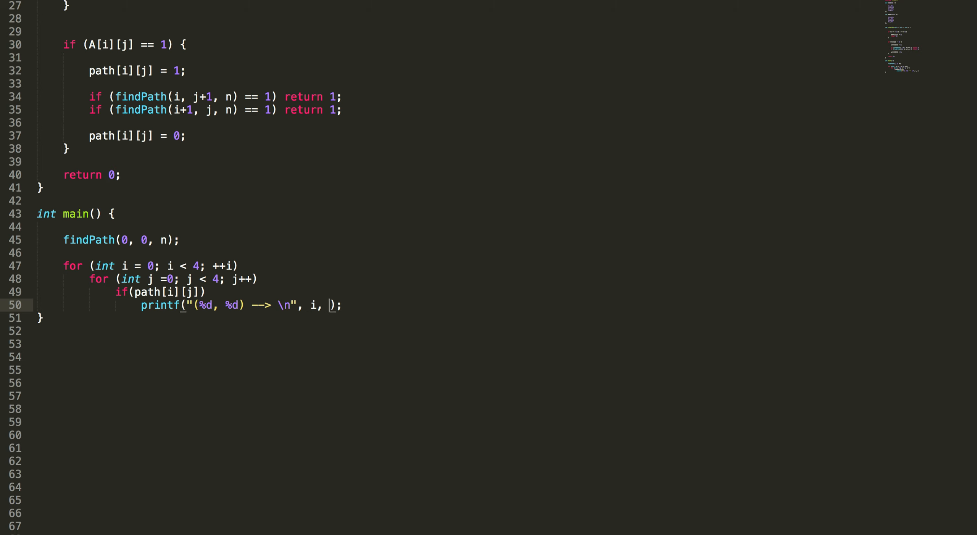
text(j)
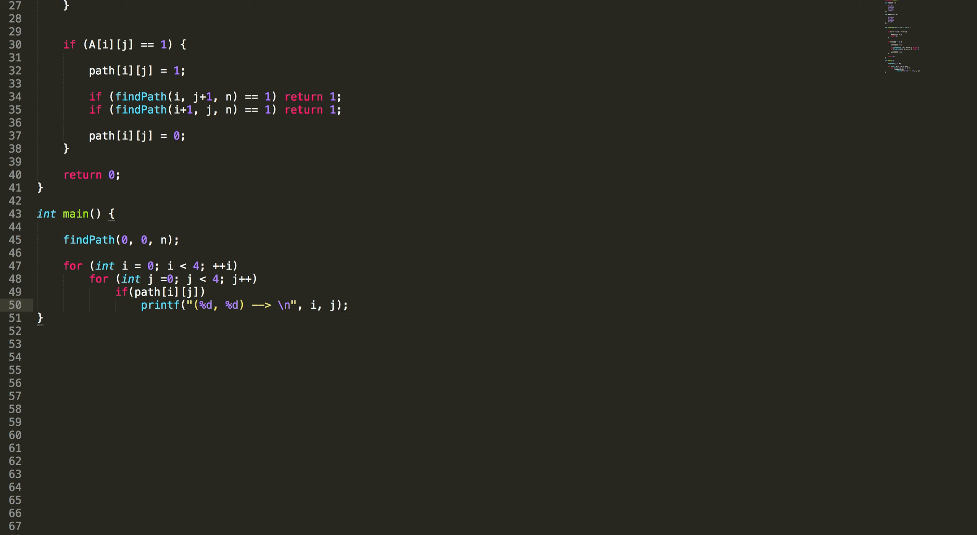
text(printf("%s\n", );)
click(122, 239)
text(4)
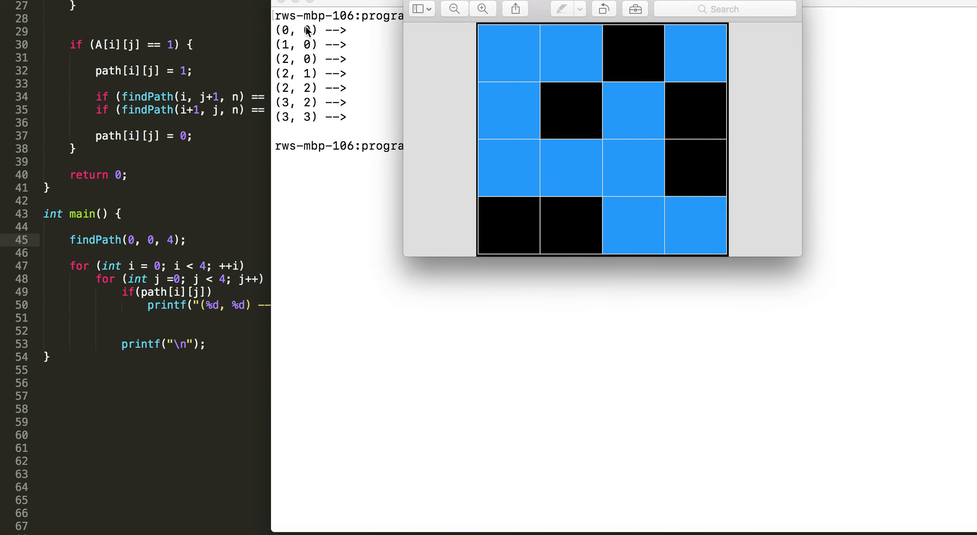
mouse_move(507, 107)
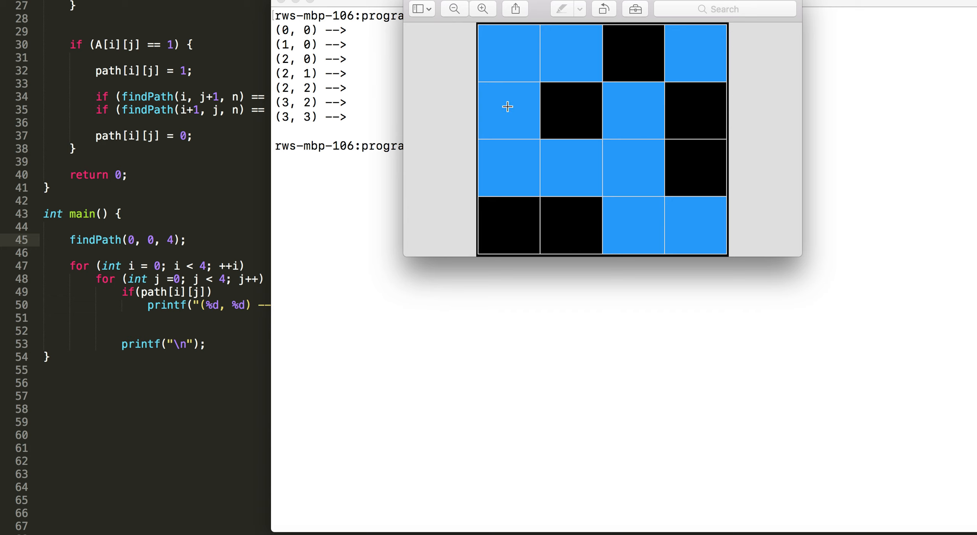
mouse_move(505, 165)
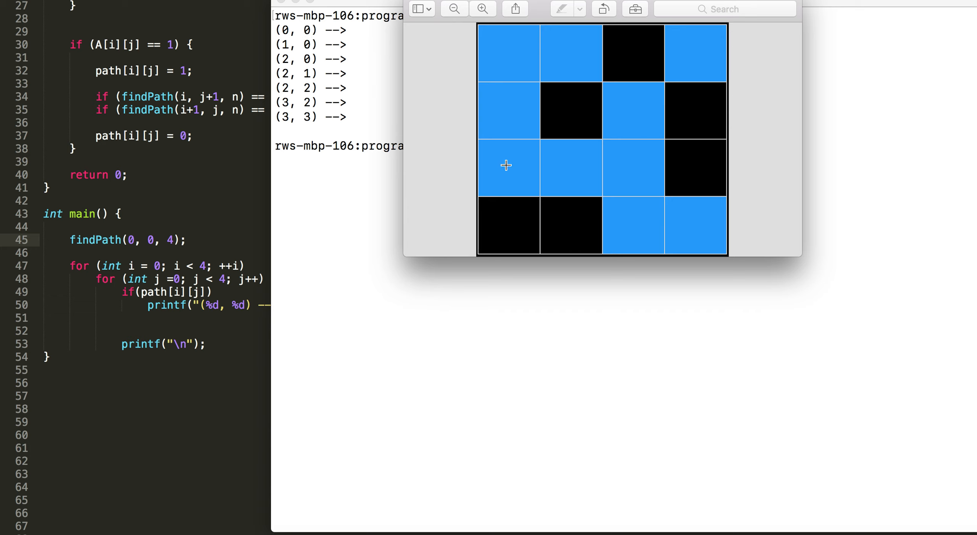
mouse_move(584, 161)
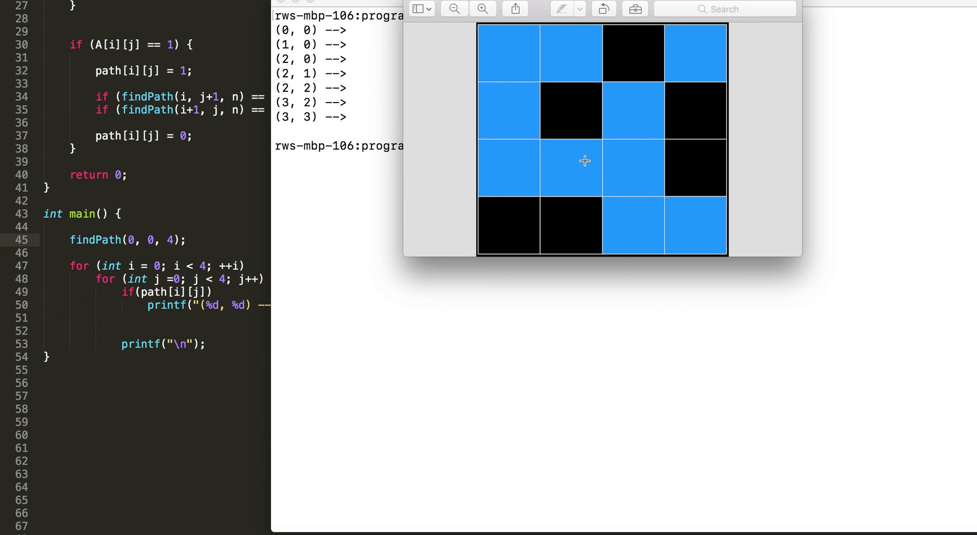
mouse_move(624, 174)
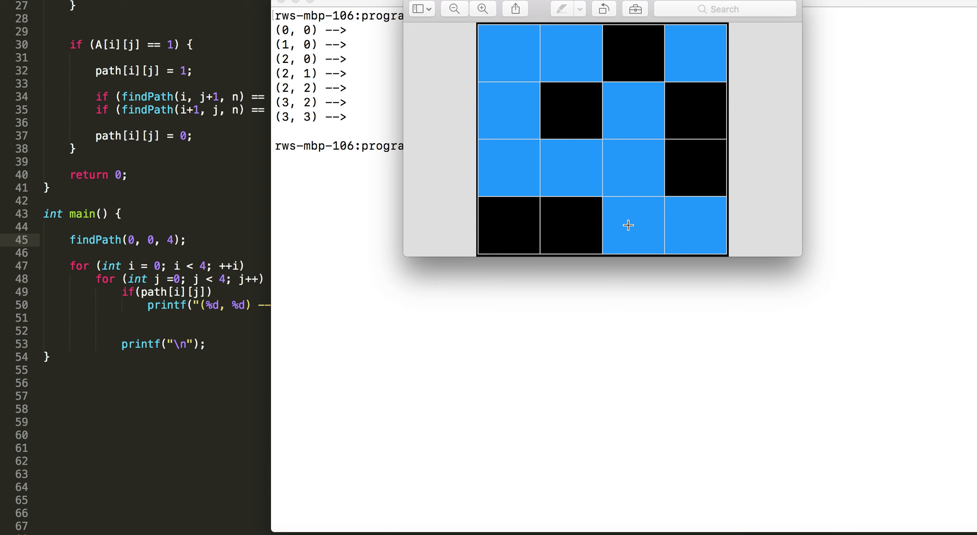
mouse_move(587, 144)
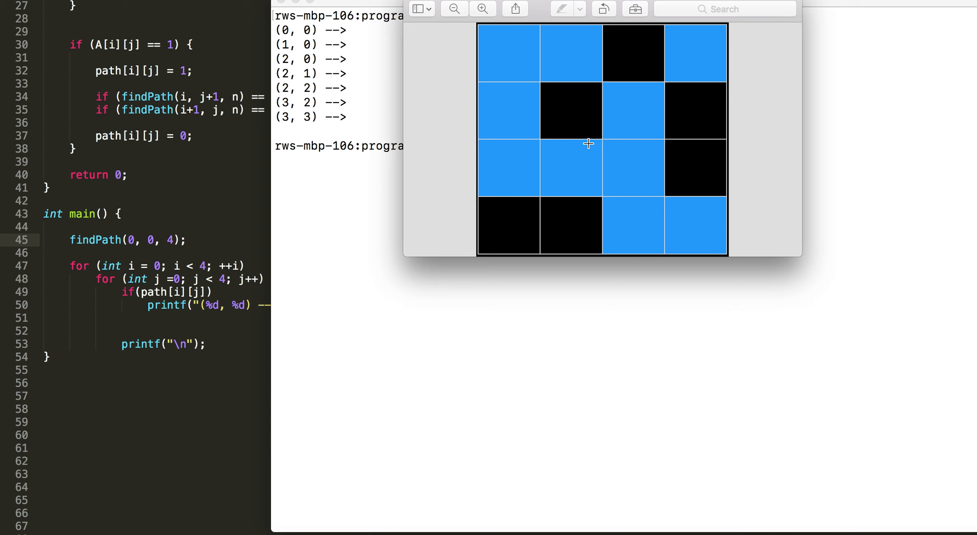
mouse_move(635, 205)
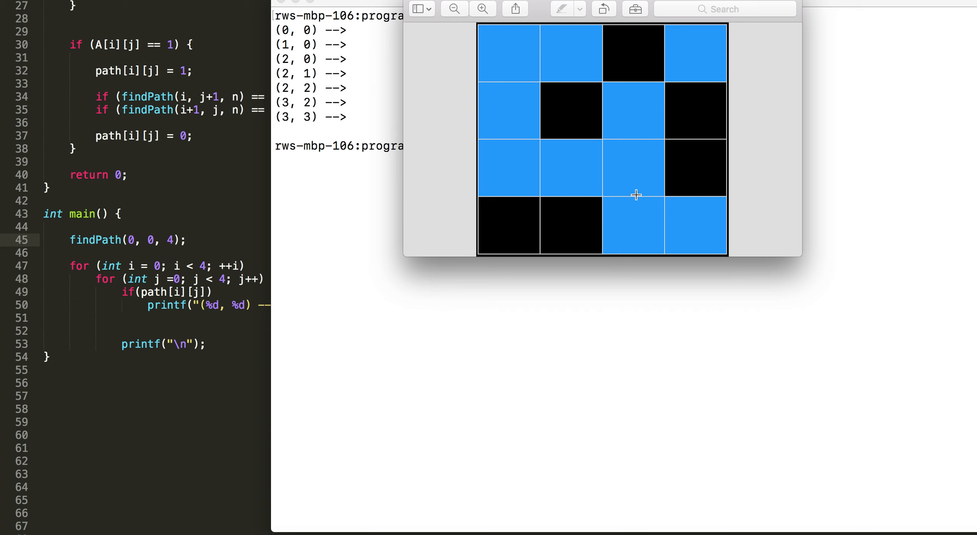
mouse_move(693, 235)
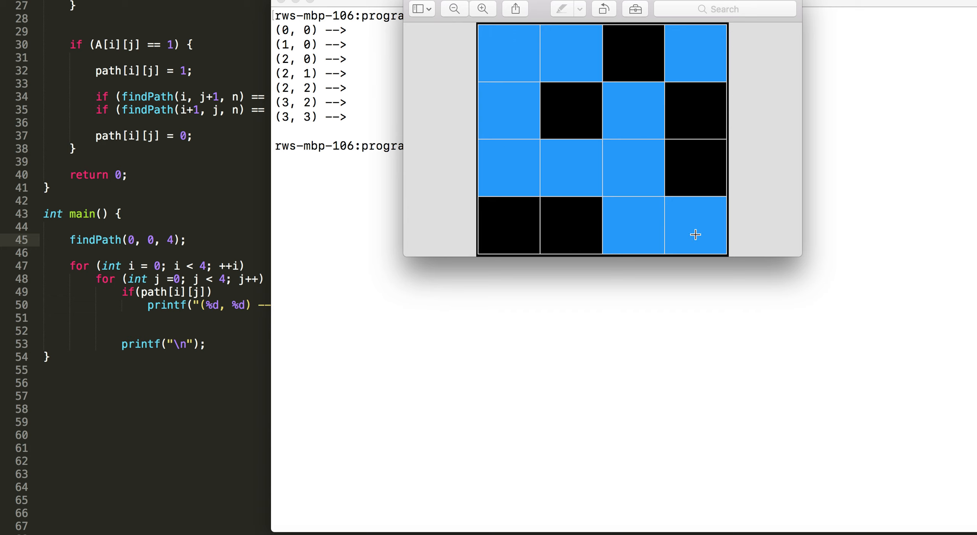